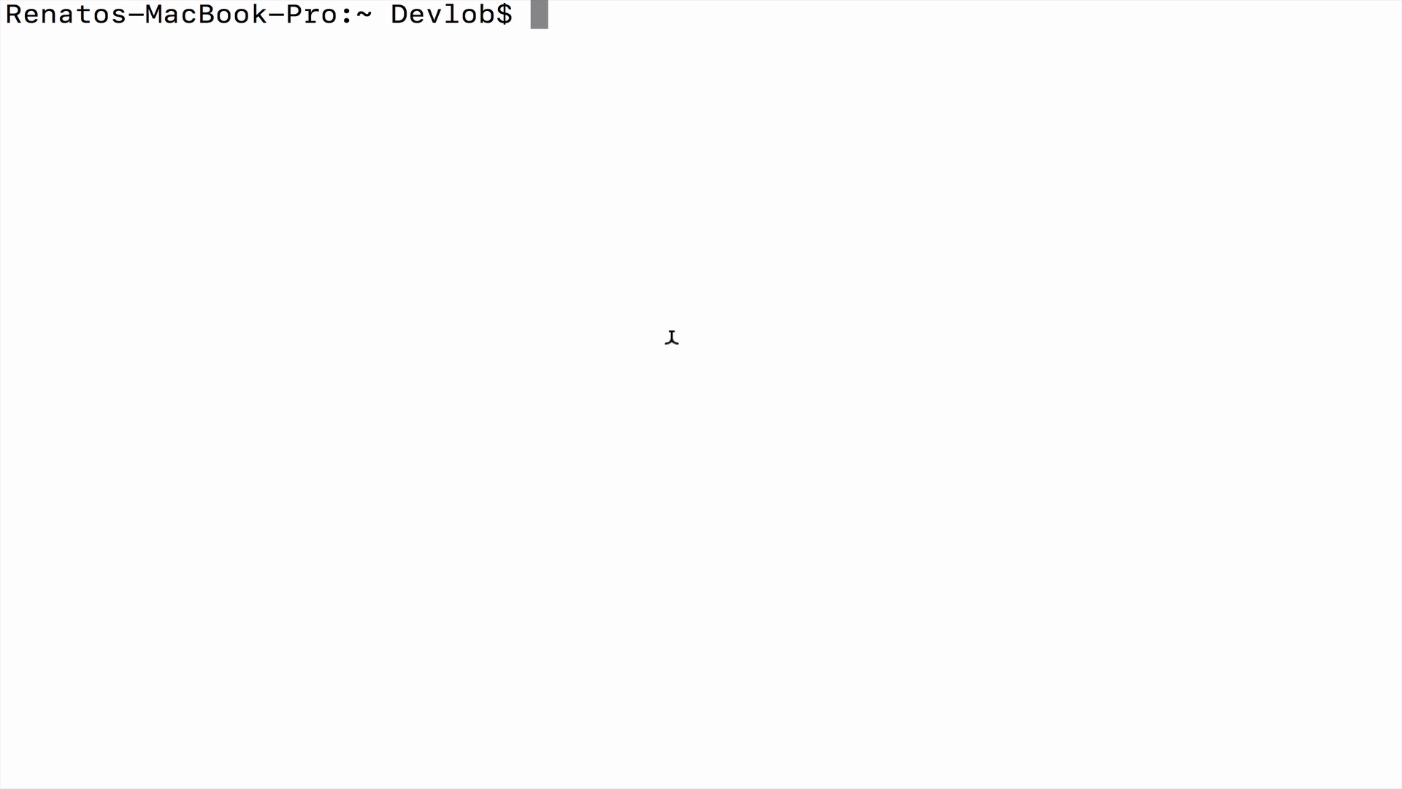
- Run sudo npm install -g localtunnel and enter the administrator password
type("sudo npm install")
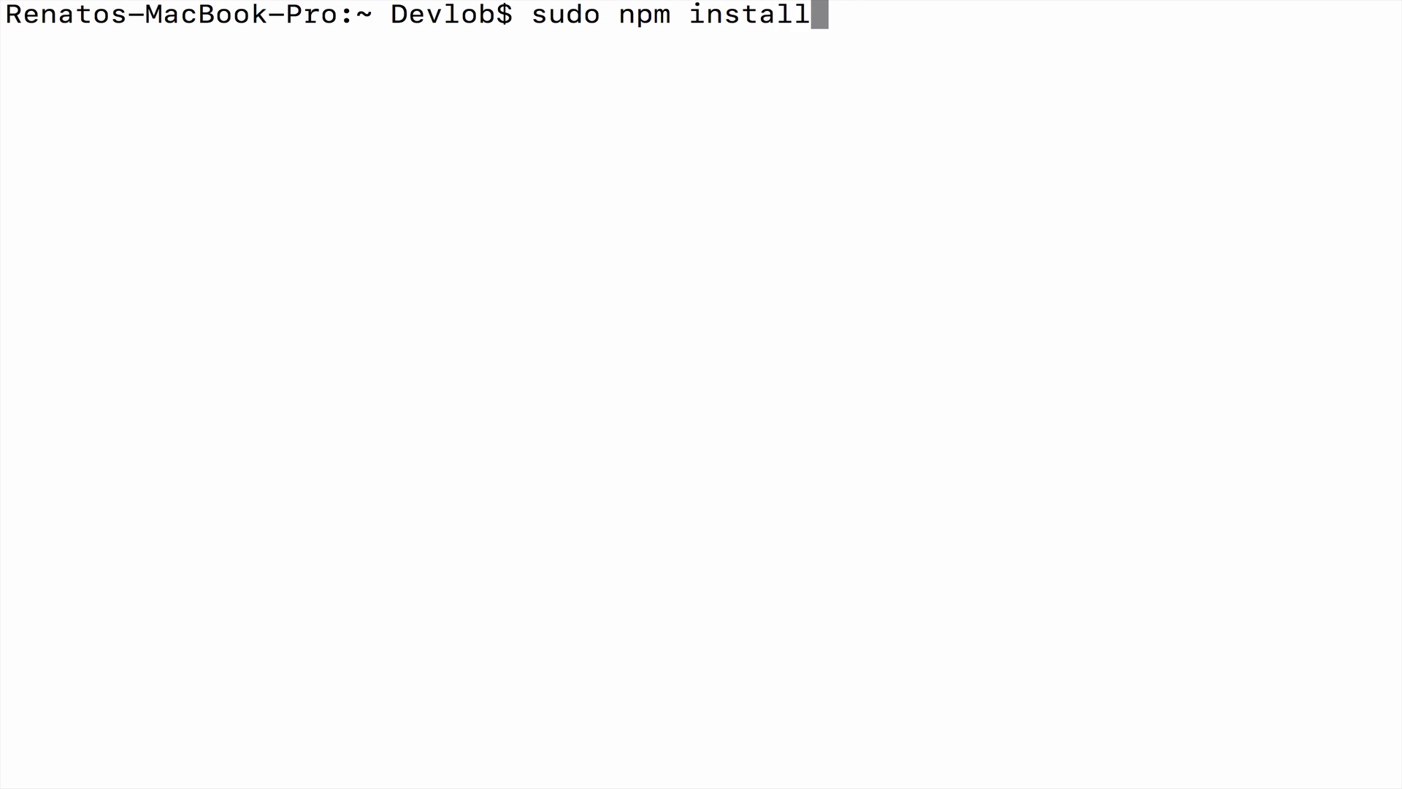
type("-g loc")
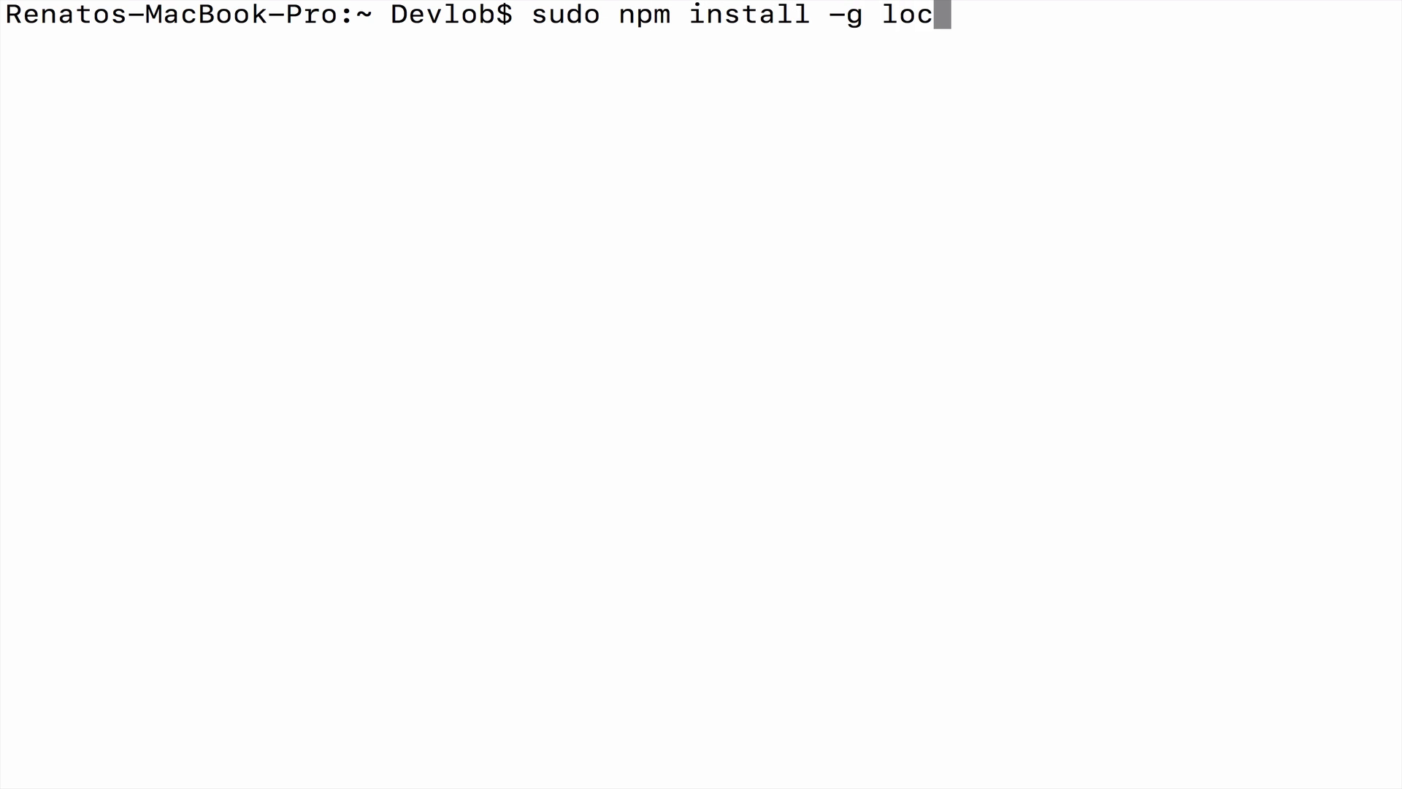
type("altunne")
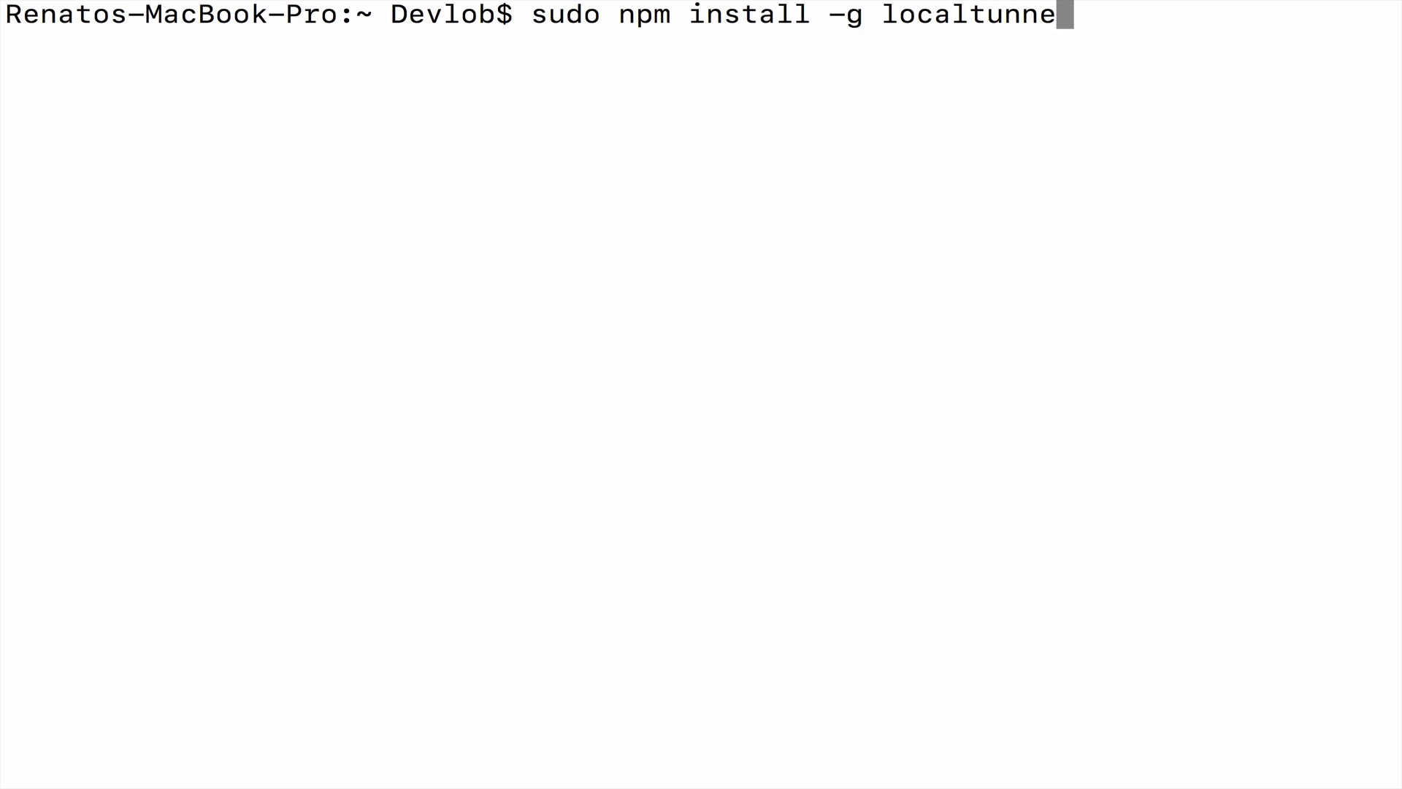
key("Return")
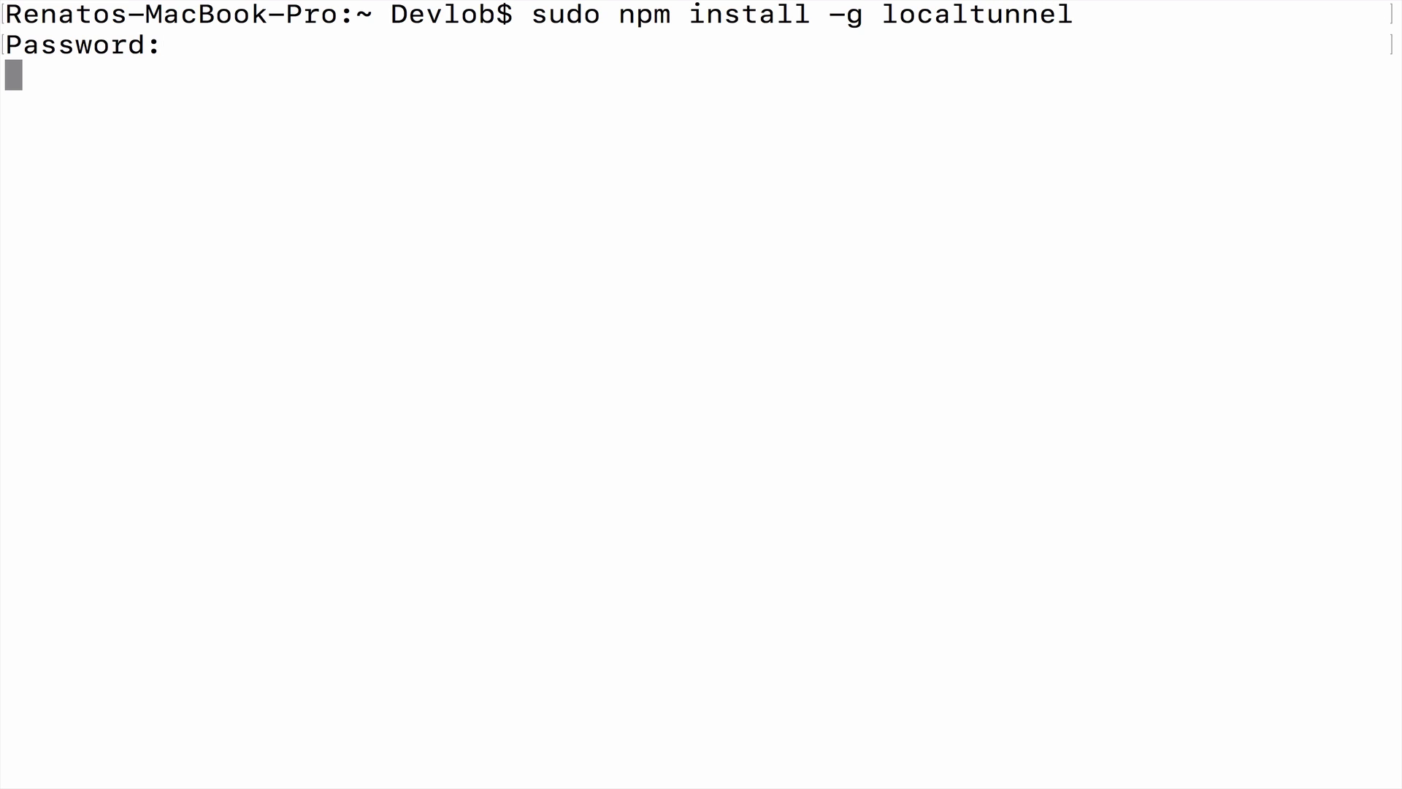
key("Return")
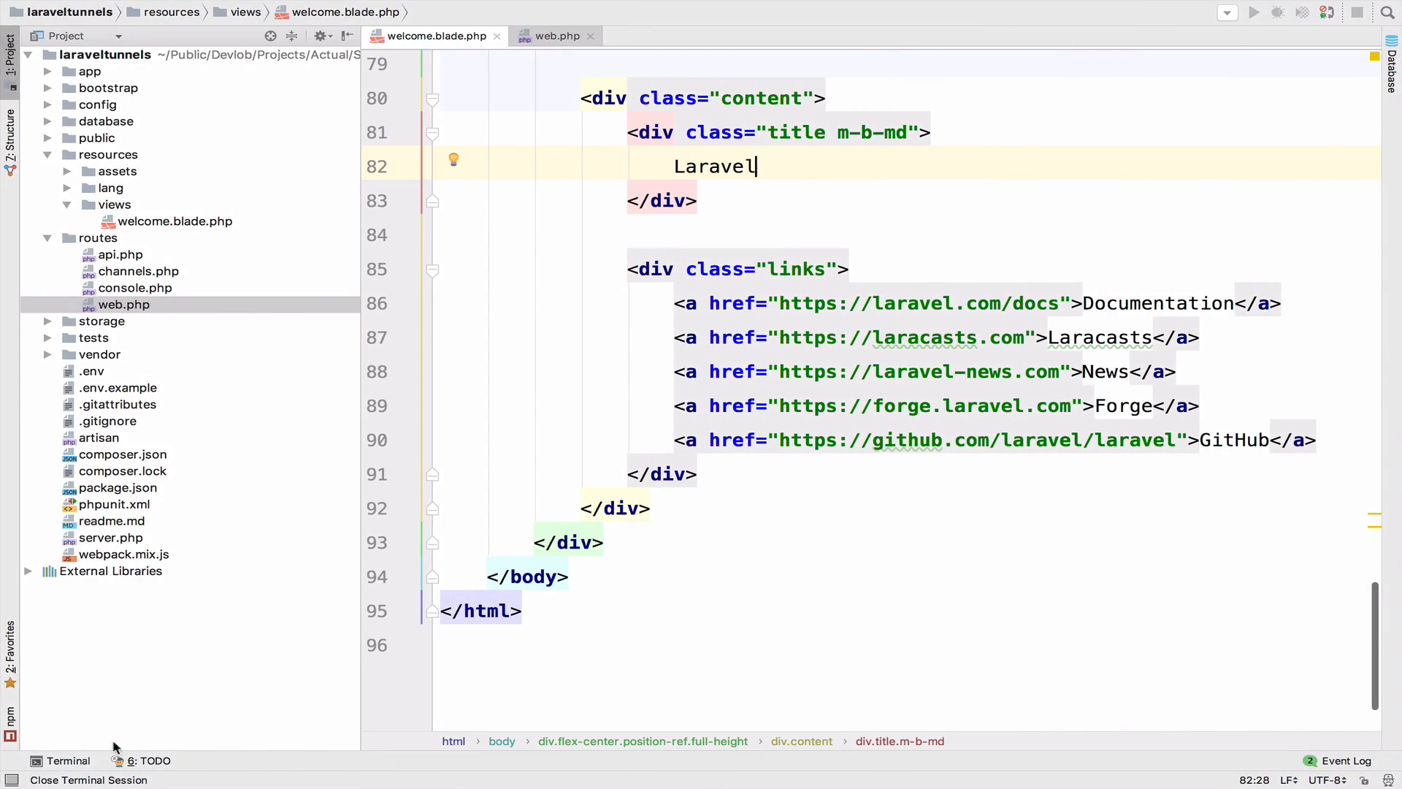
- Run php artisan serve in PhpStorm's built-in terminal
left_click(68, 760)
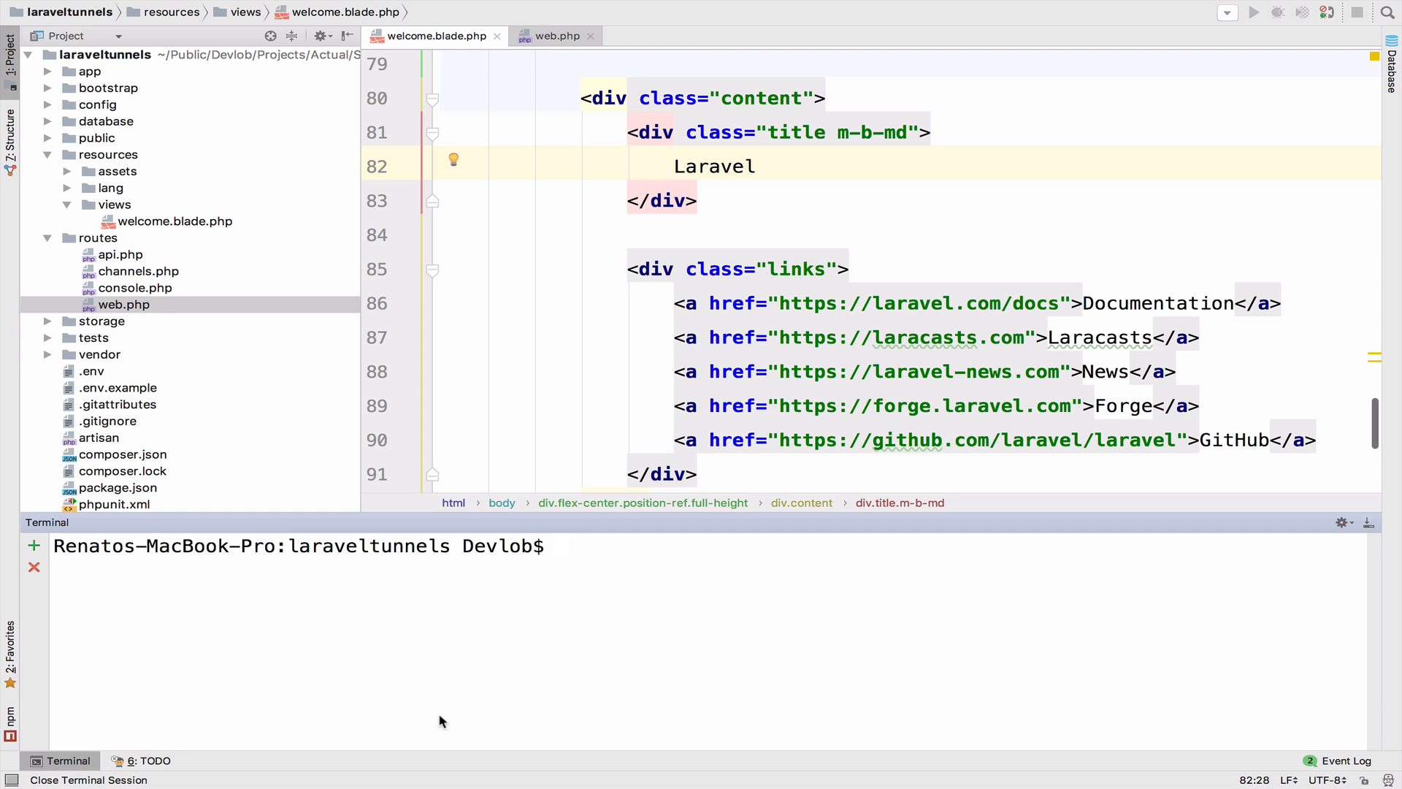
type("php artisan ser")
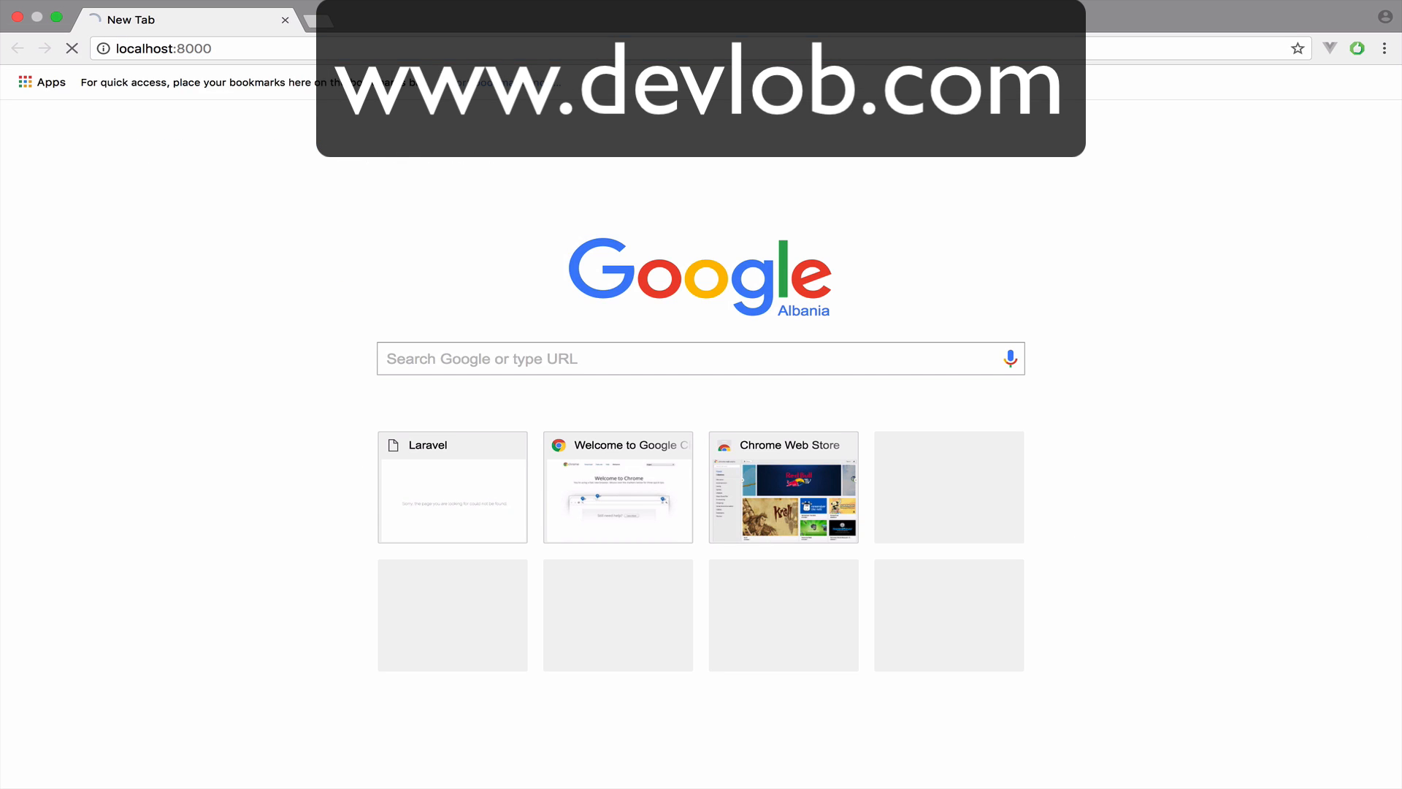
- Load localhost:8000 in Chrome to show the Laravel welcome page
left_click(452, 488)
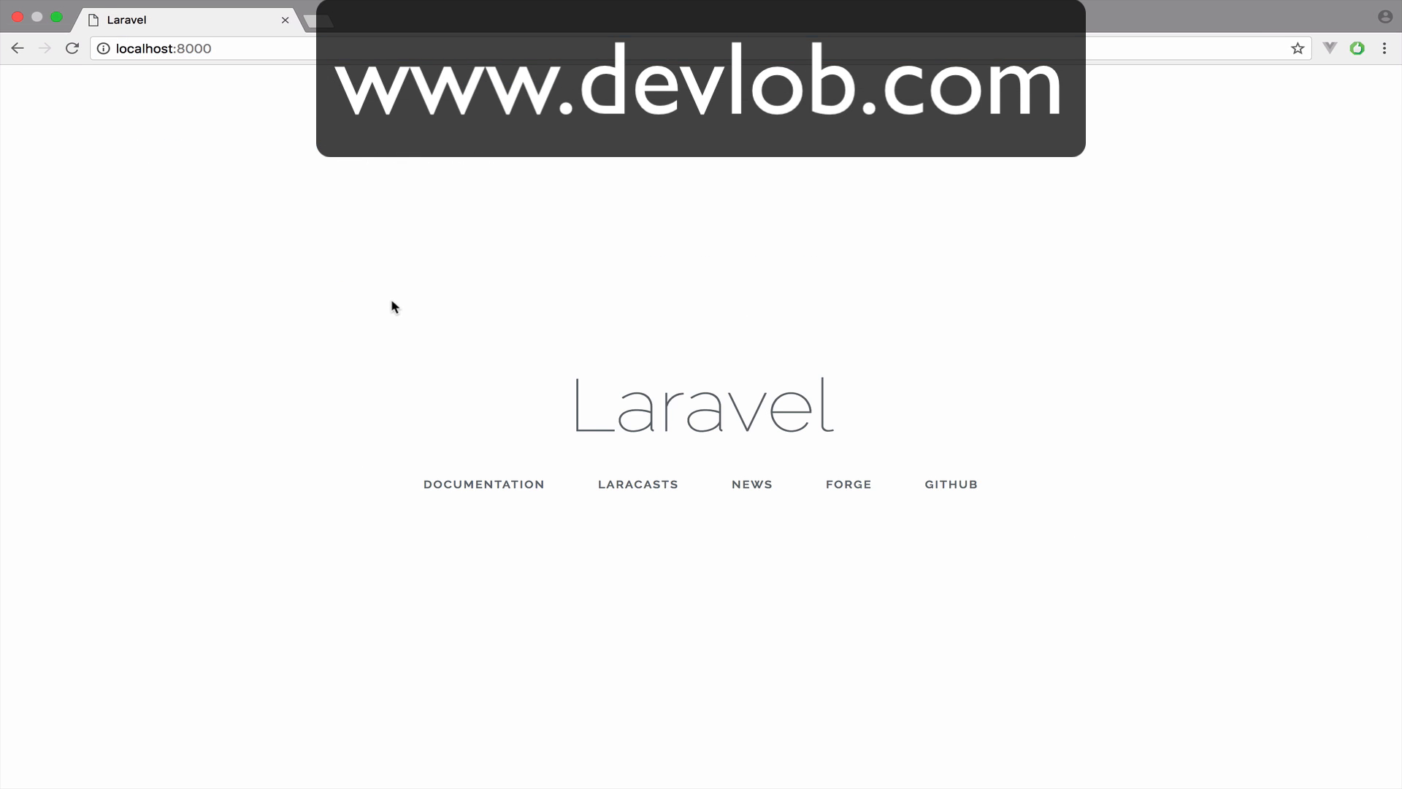
mouse_move(203, 461)
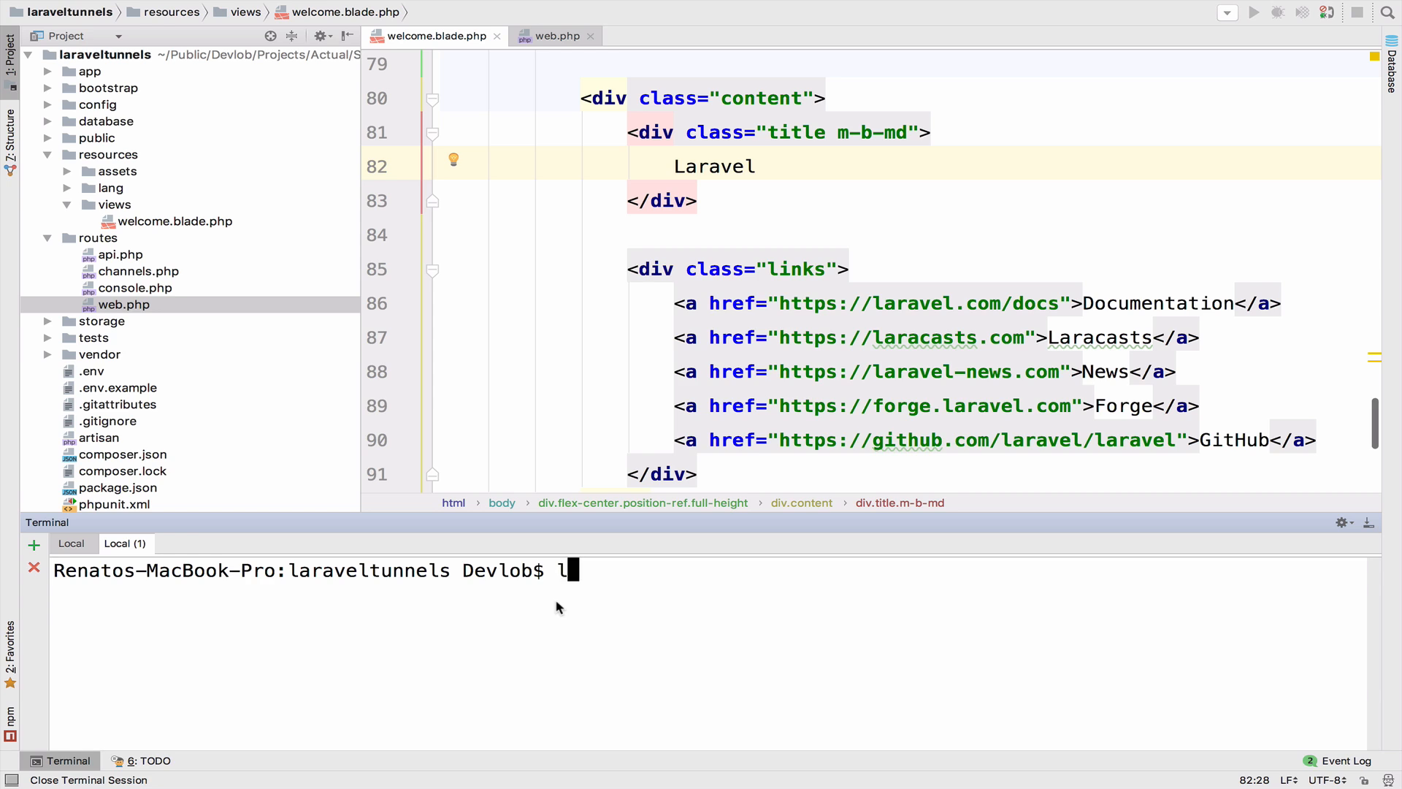
- Run lt --port 8000 and open the printed tunnel URL in the browser
type("t --port 8000")
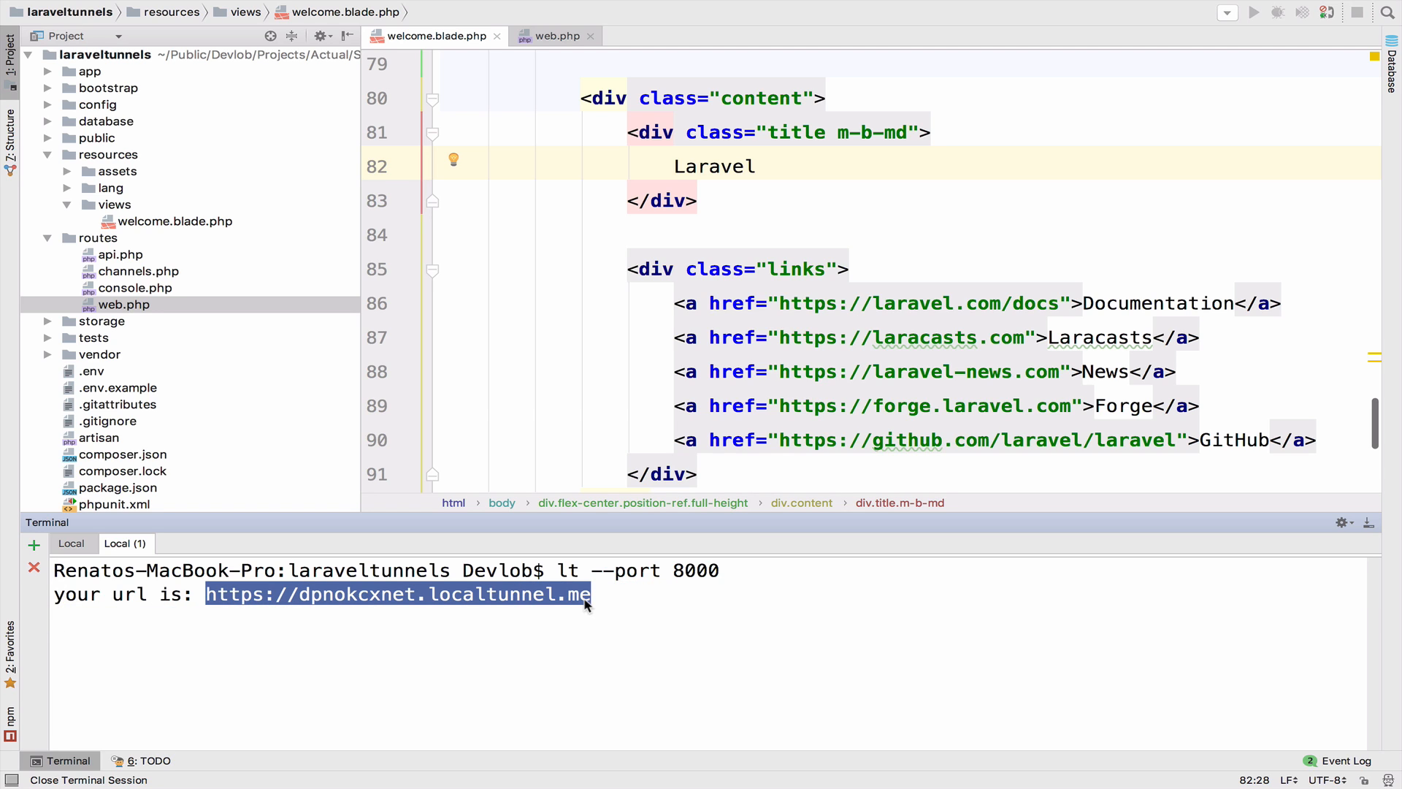
right_click(397, 594)
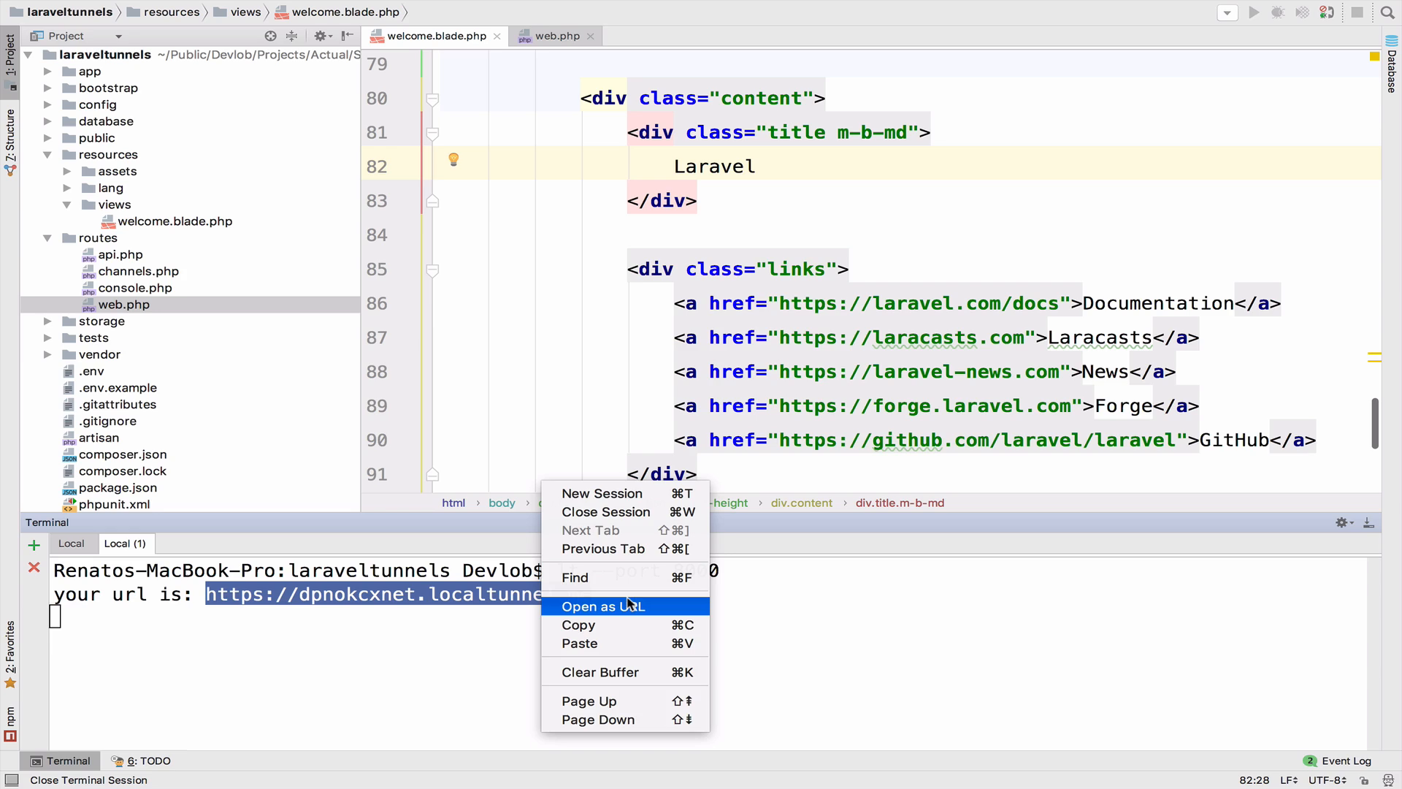
left_click(610, 606)
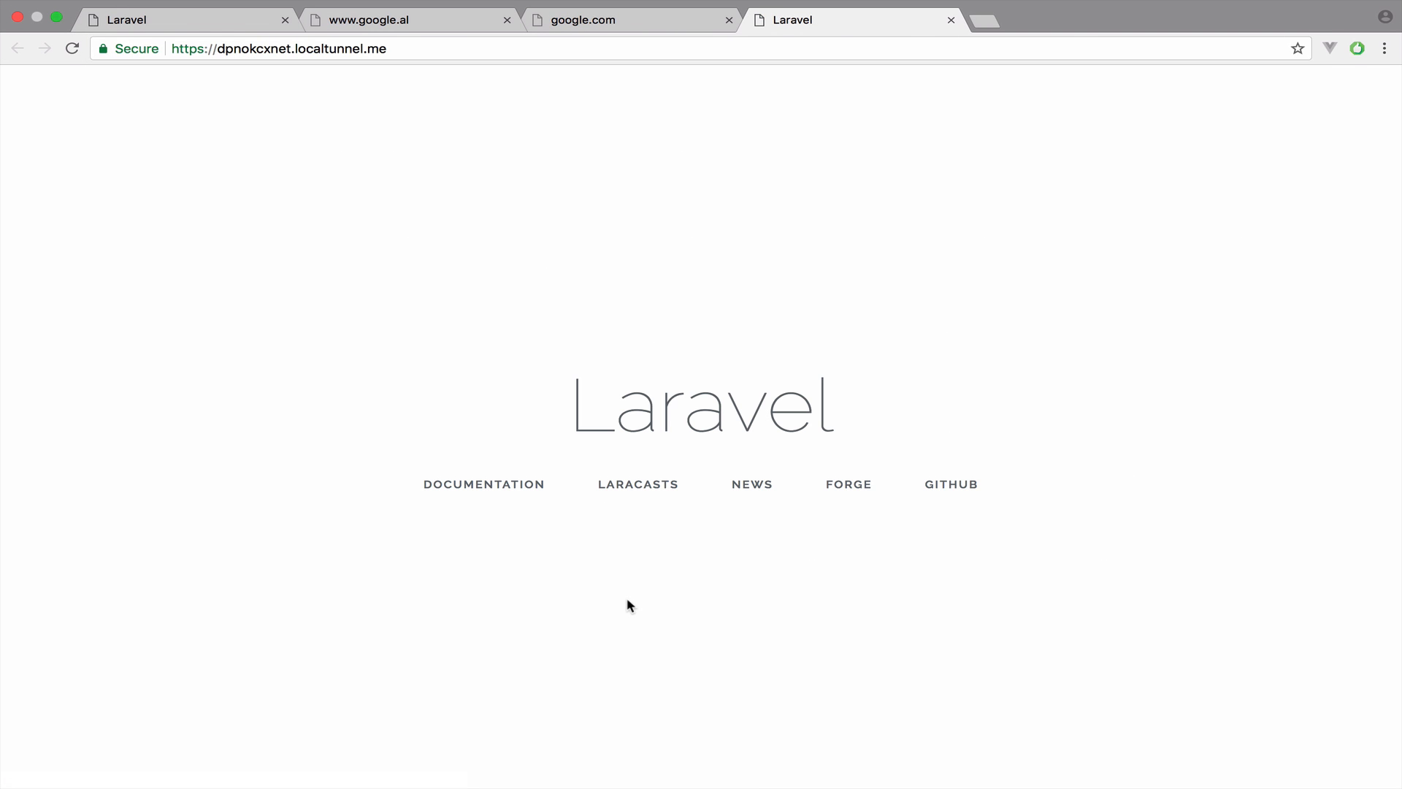
mouse_move(587, 334)
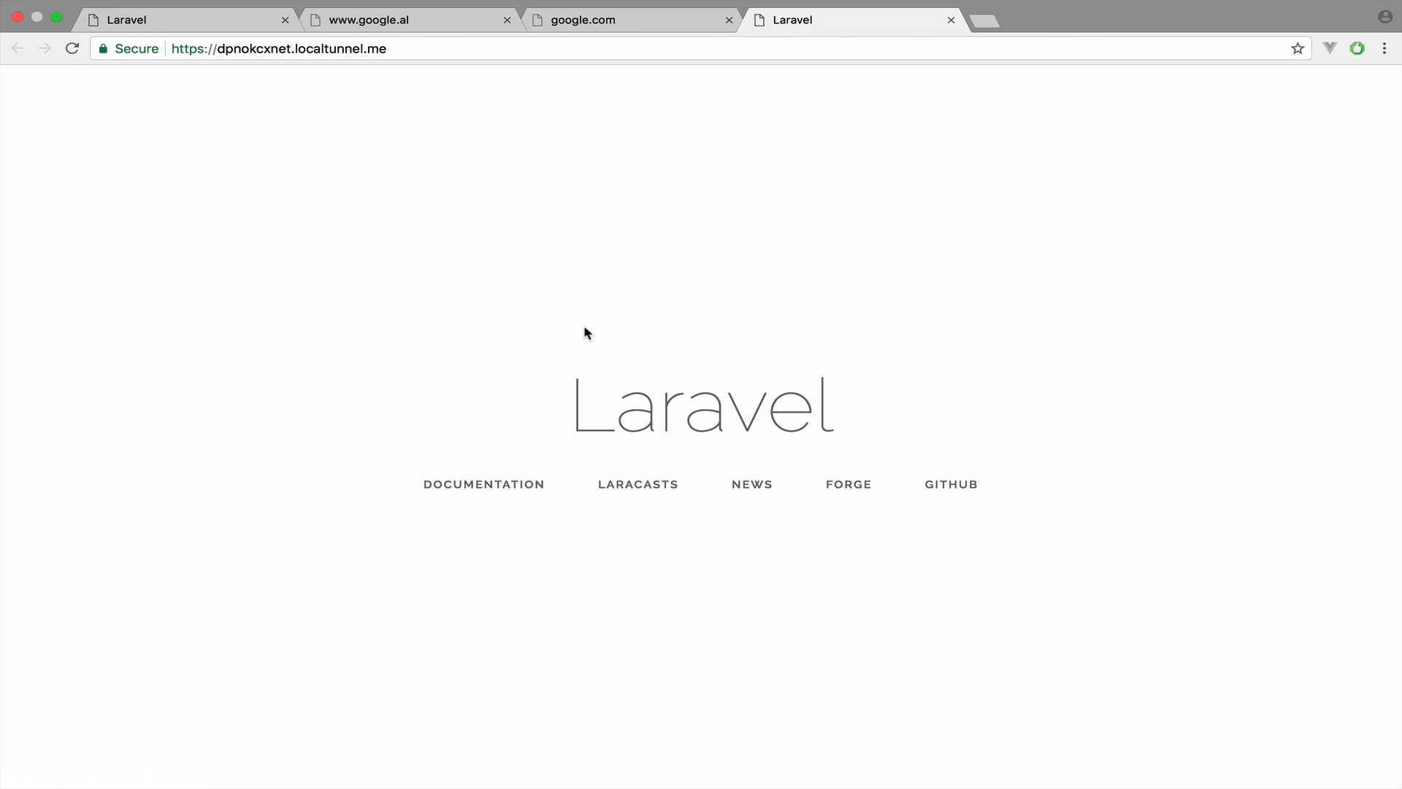
mouse_move(590, 38)
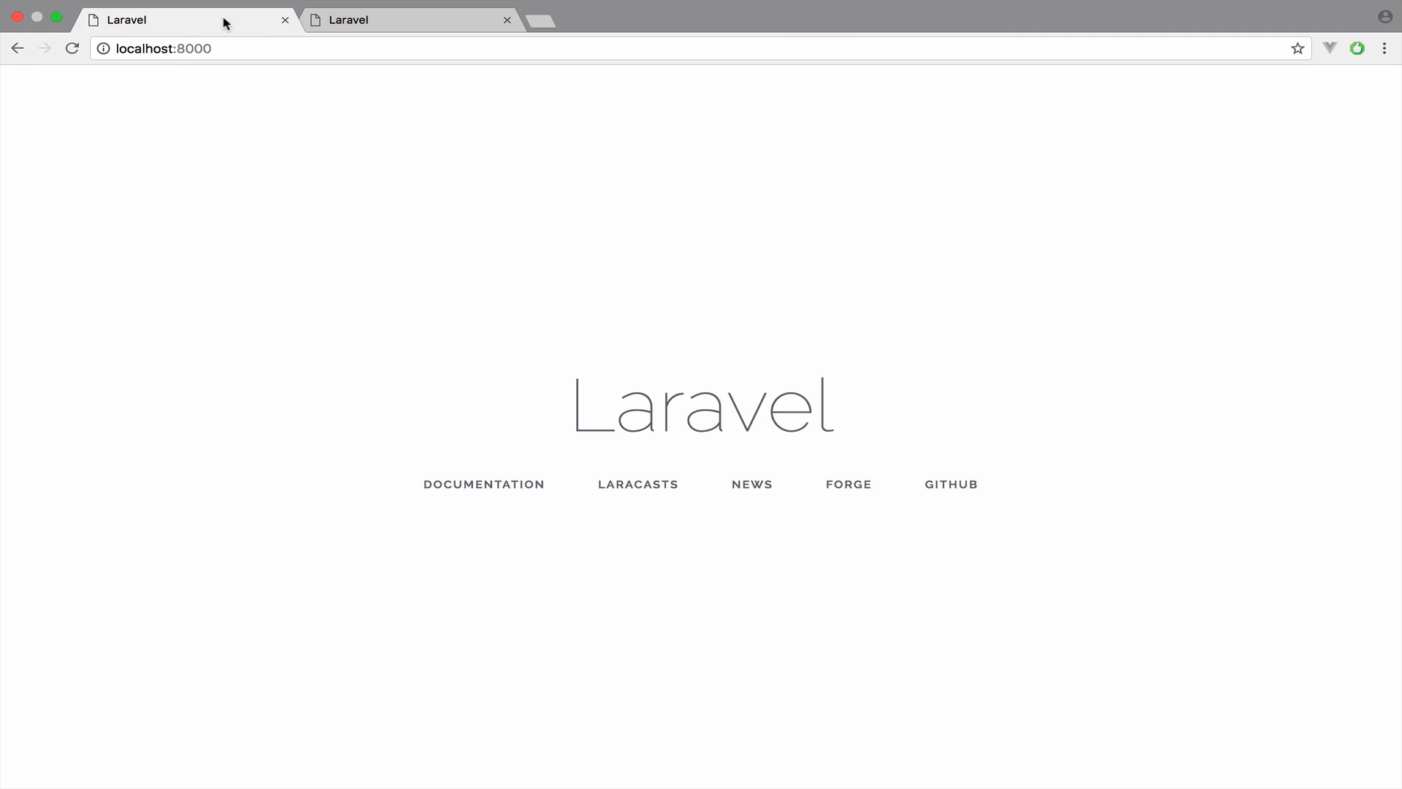
mouse_move(287, 98)
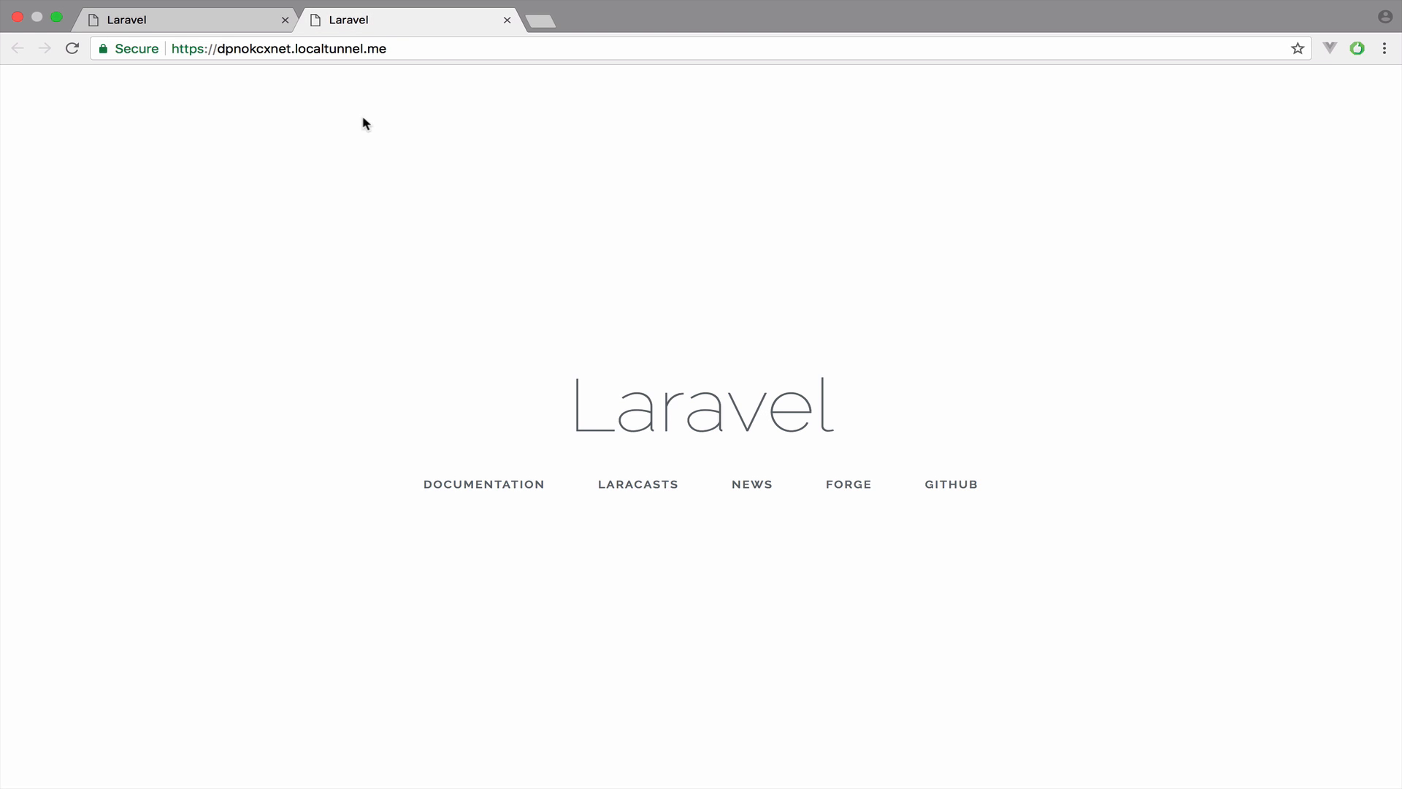
mouse_move(334, 104)
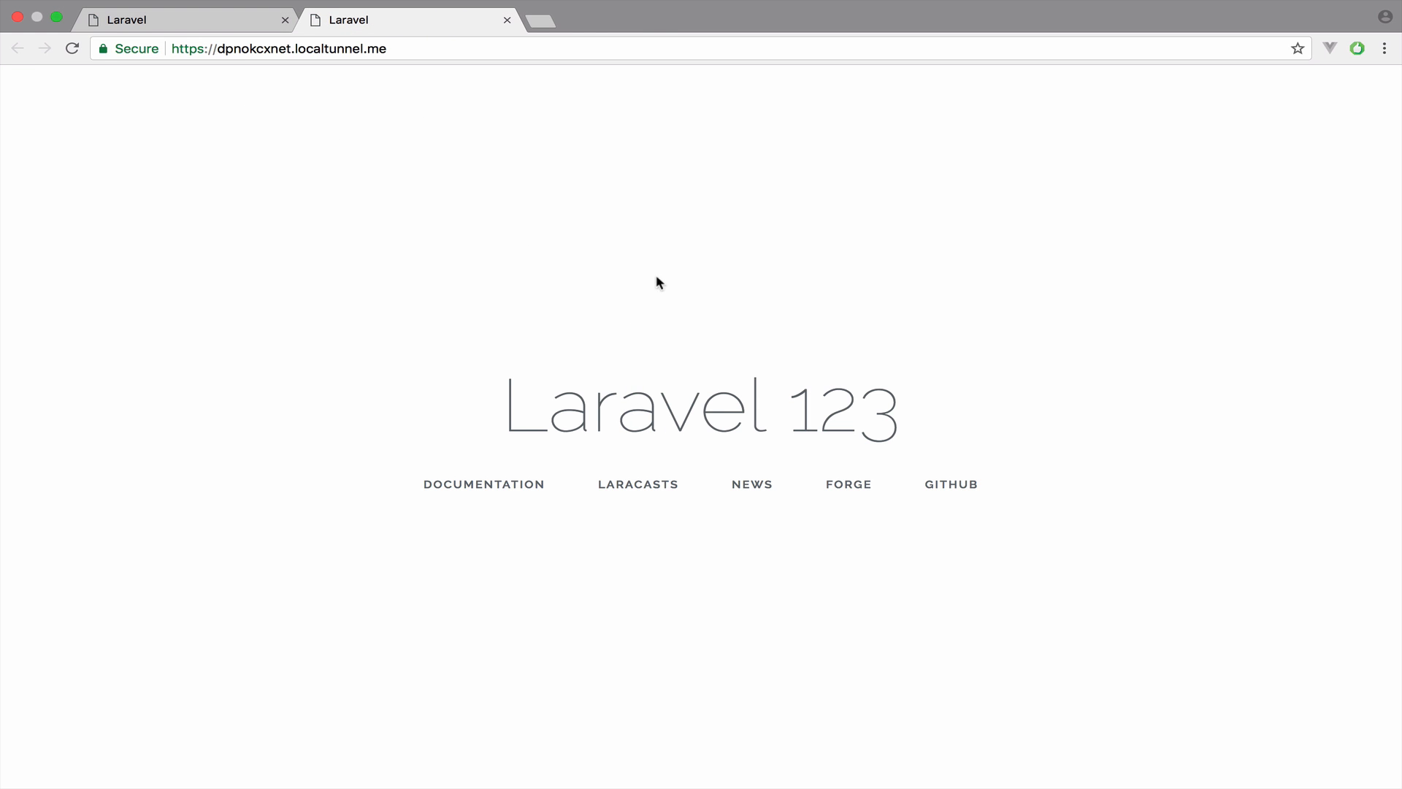
mouse_move(651, 354)
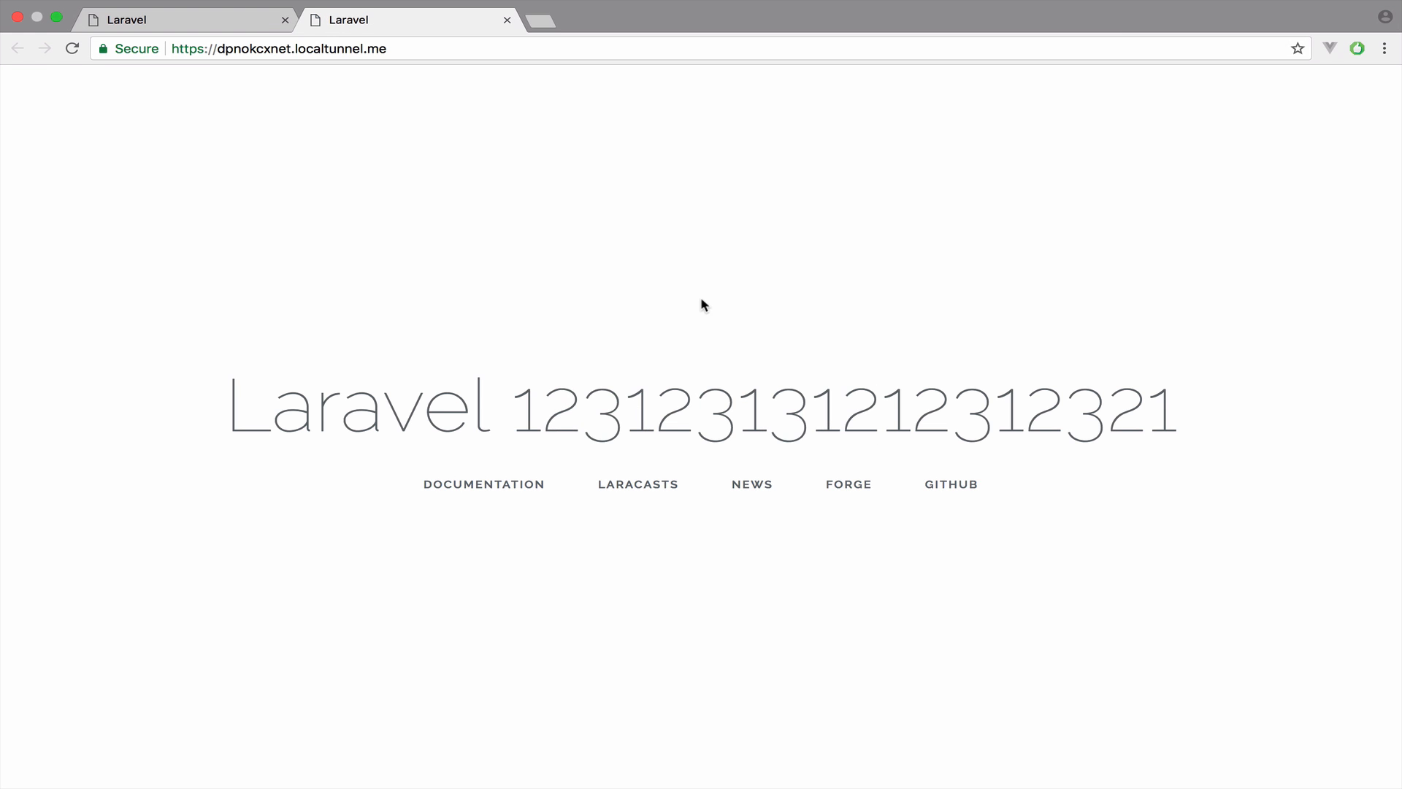
mouse_move(525, 613)
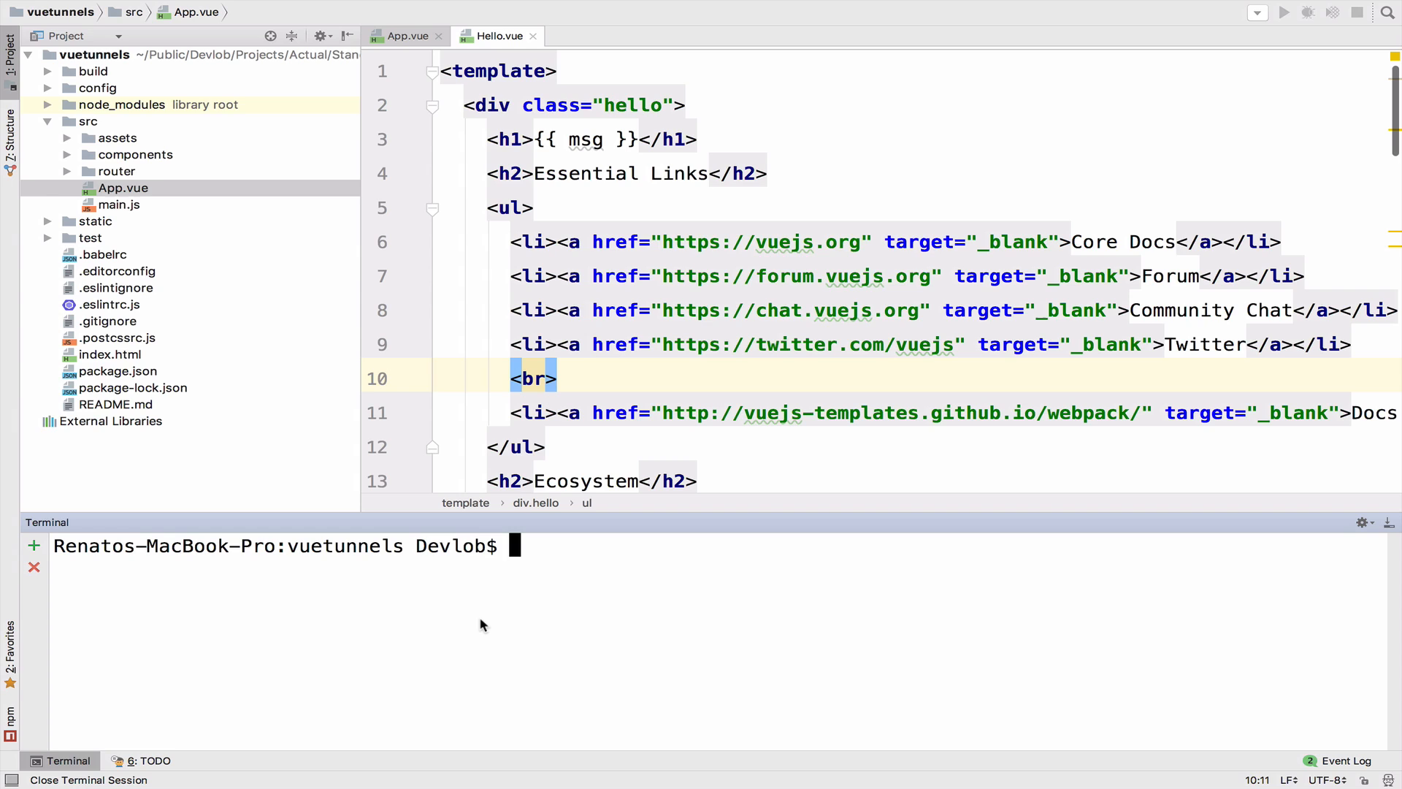
- Start the Vue dev server with npm run dev
type("npm run dev")
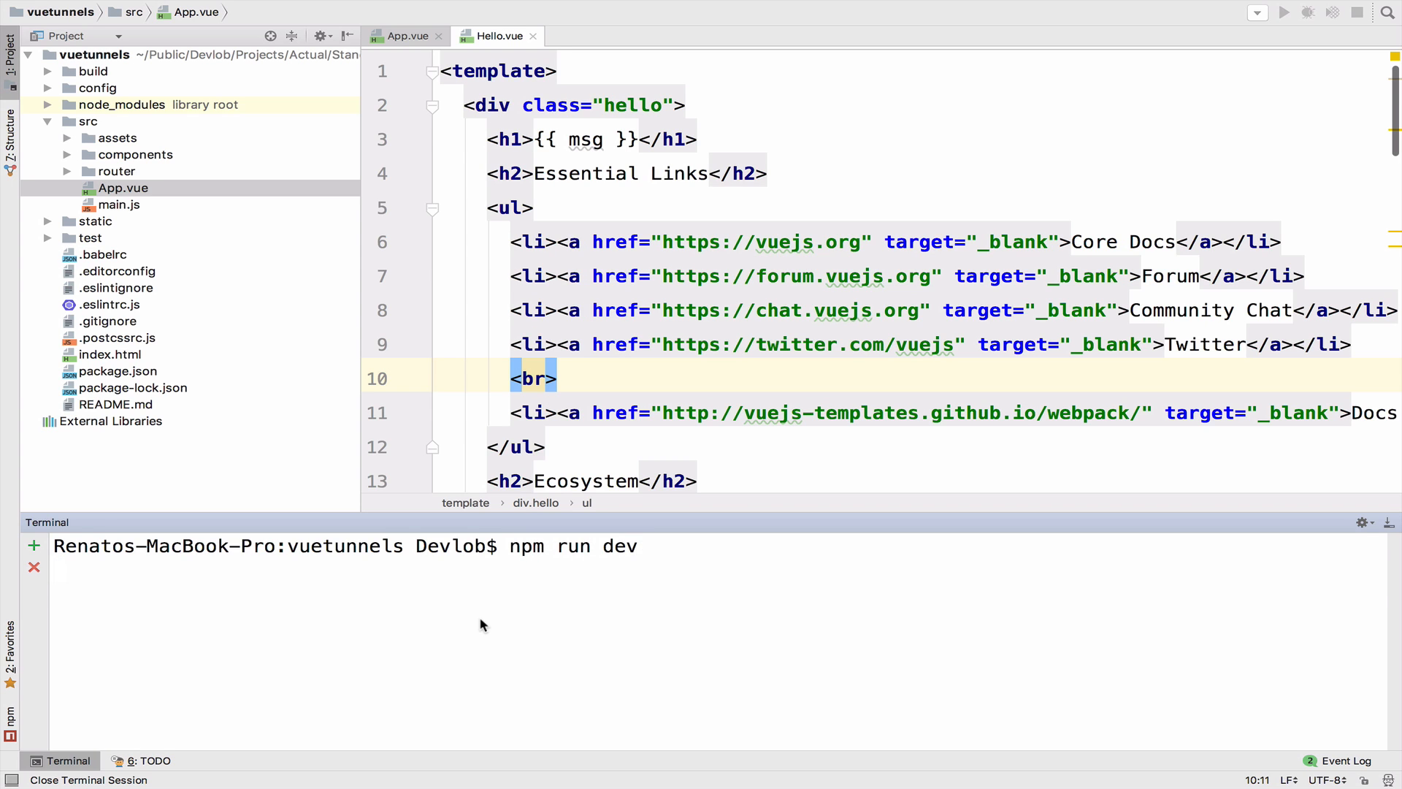
key("Return")
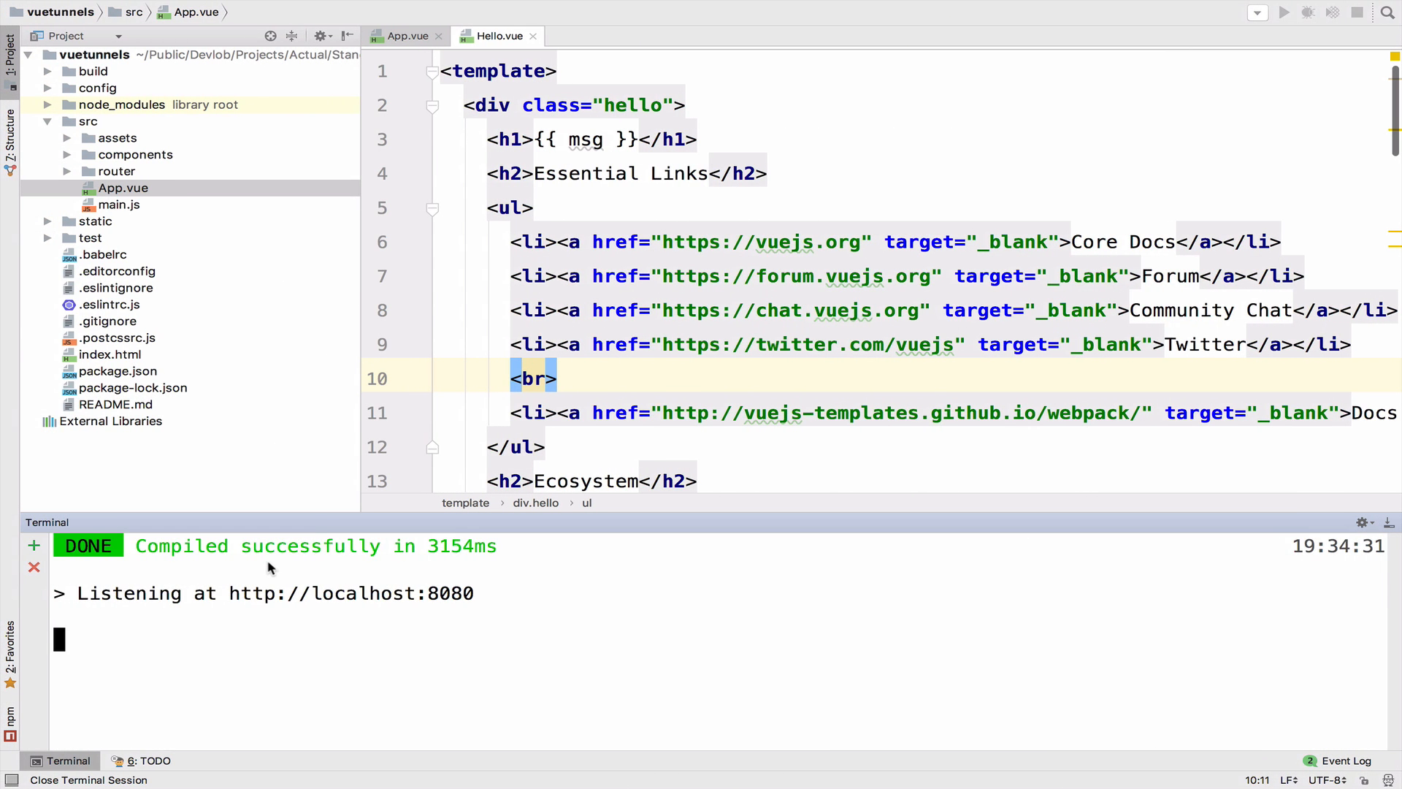
- In a second terminal, run lt --port 8080 and open its tunnel URL
left_click(34, 544)
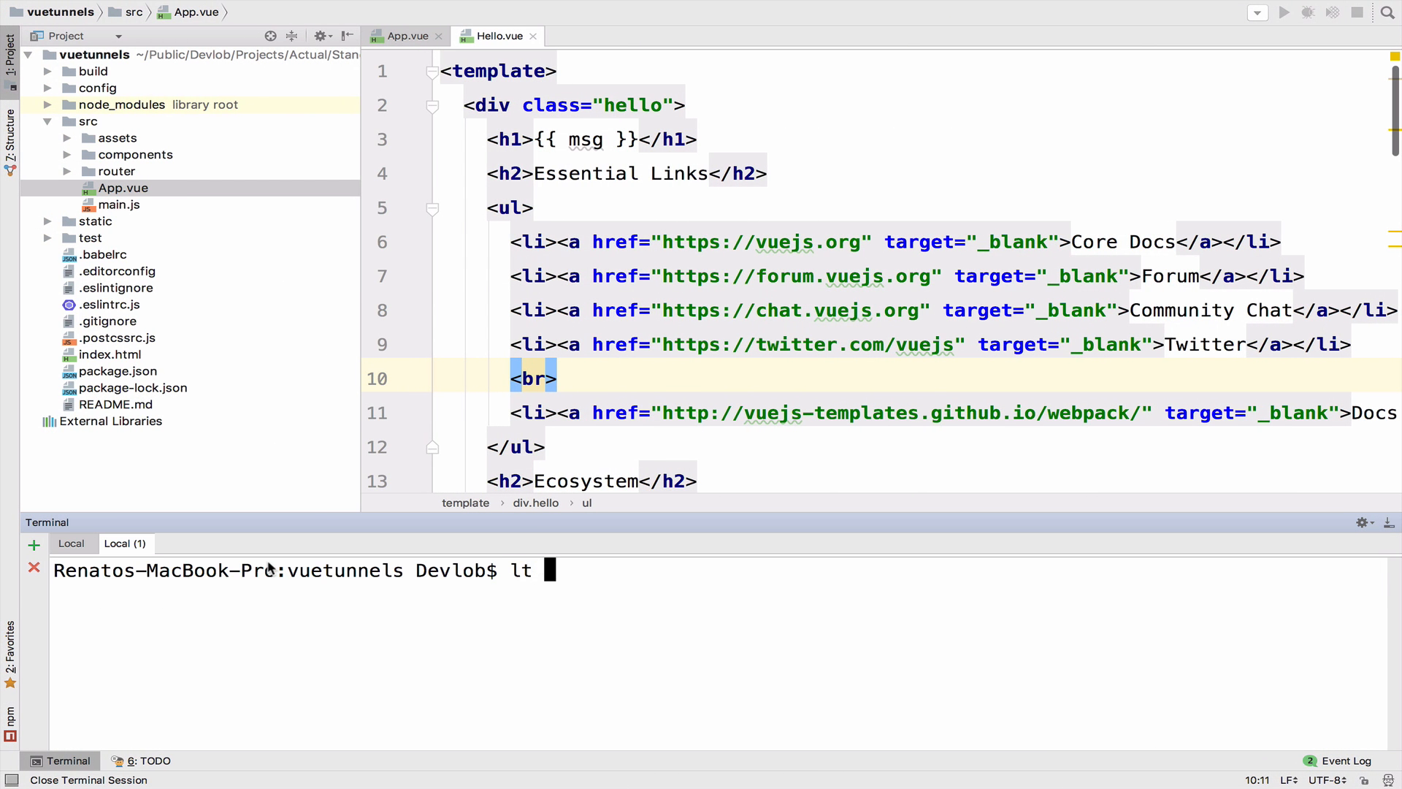
type("--port 8080")
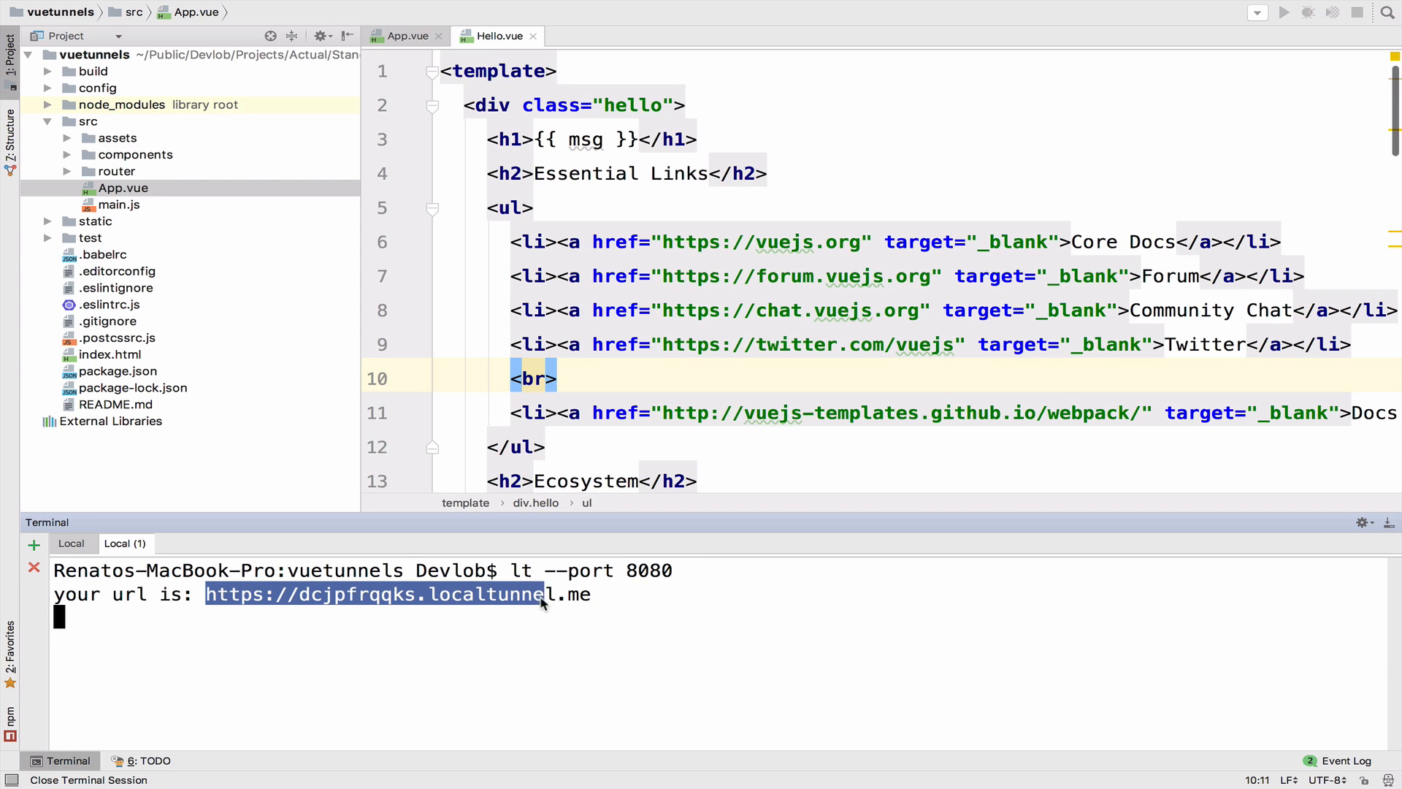
right_click(582, 599)
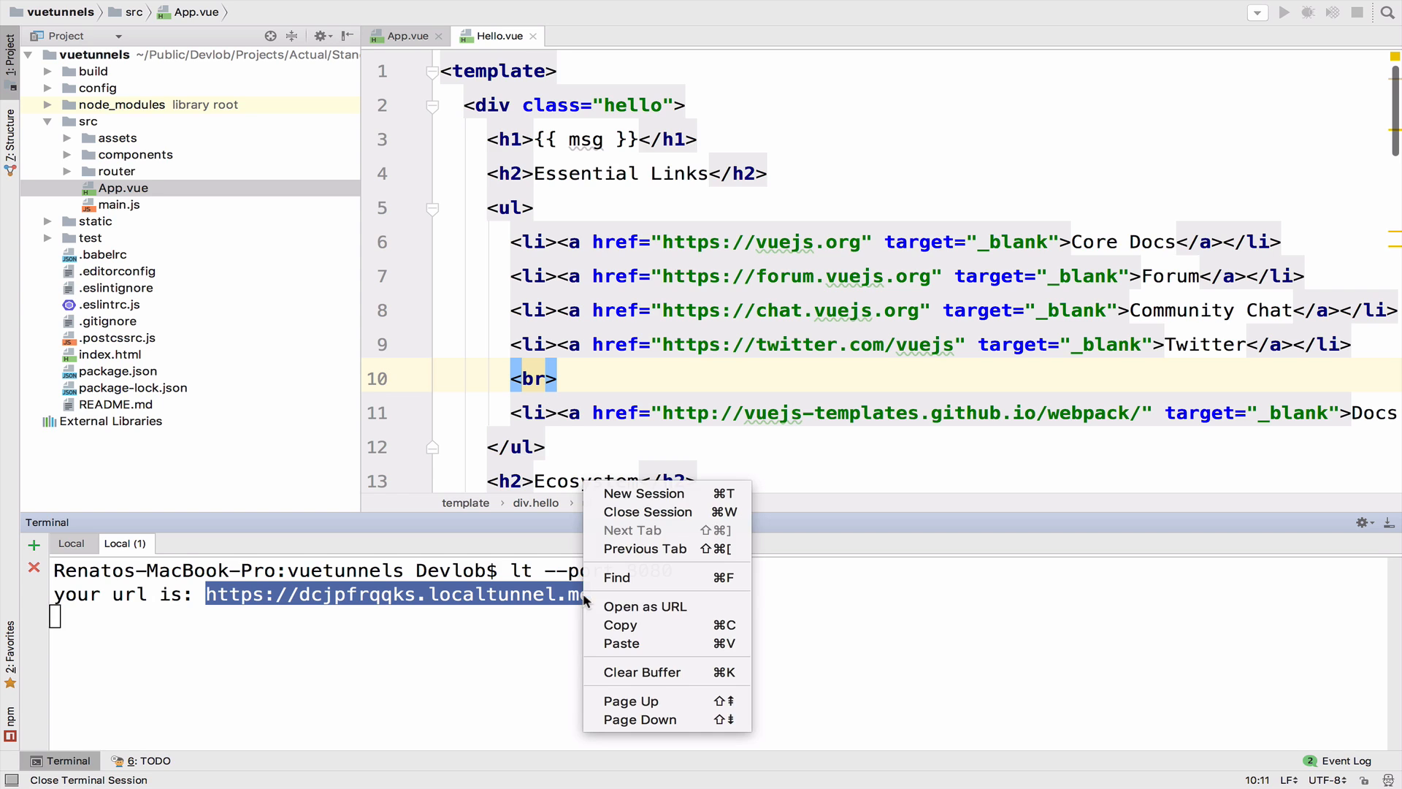
left_click(644, 607)
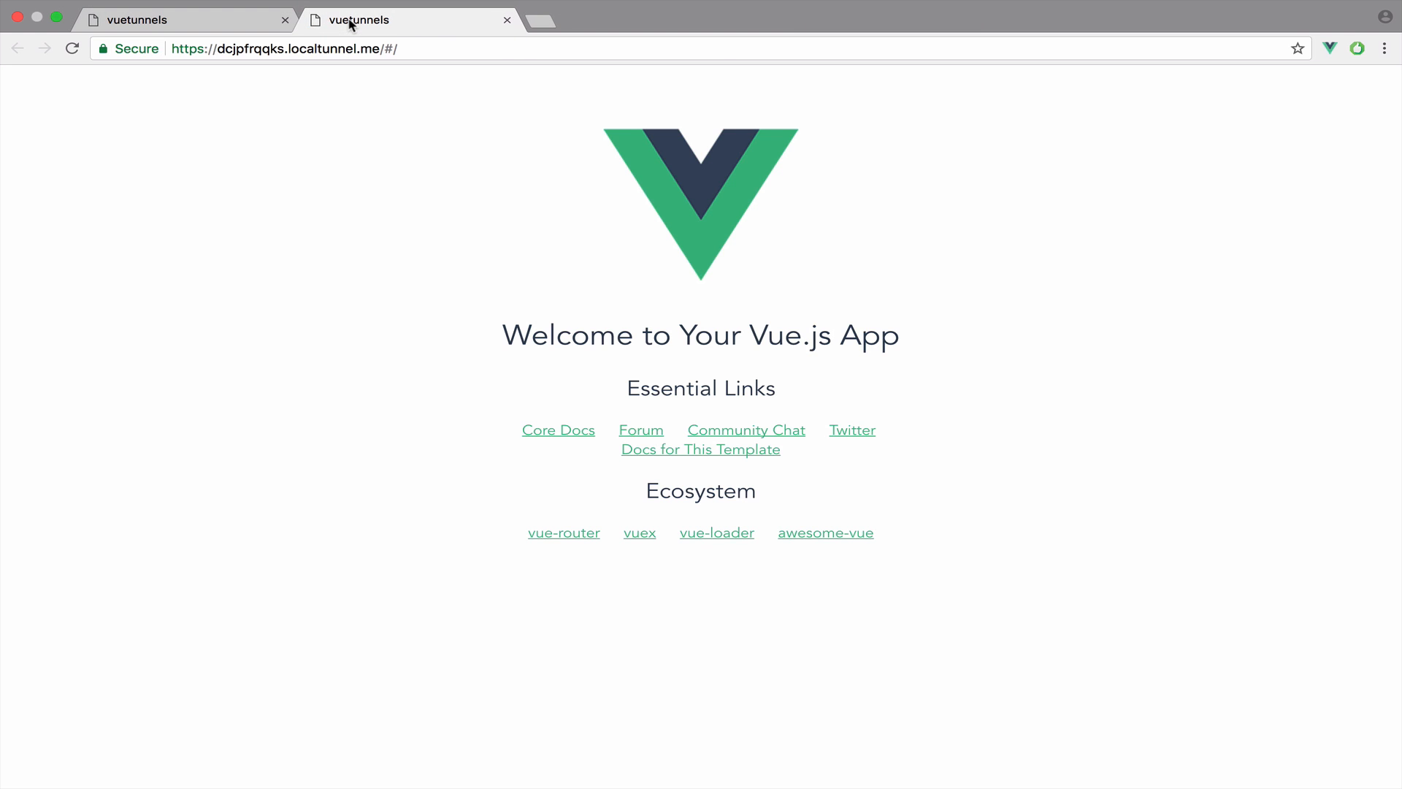
mouse_move(357, 310)
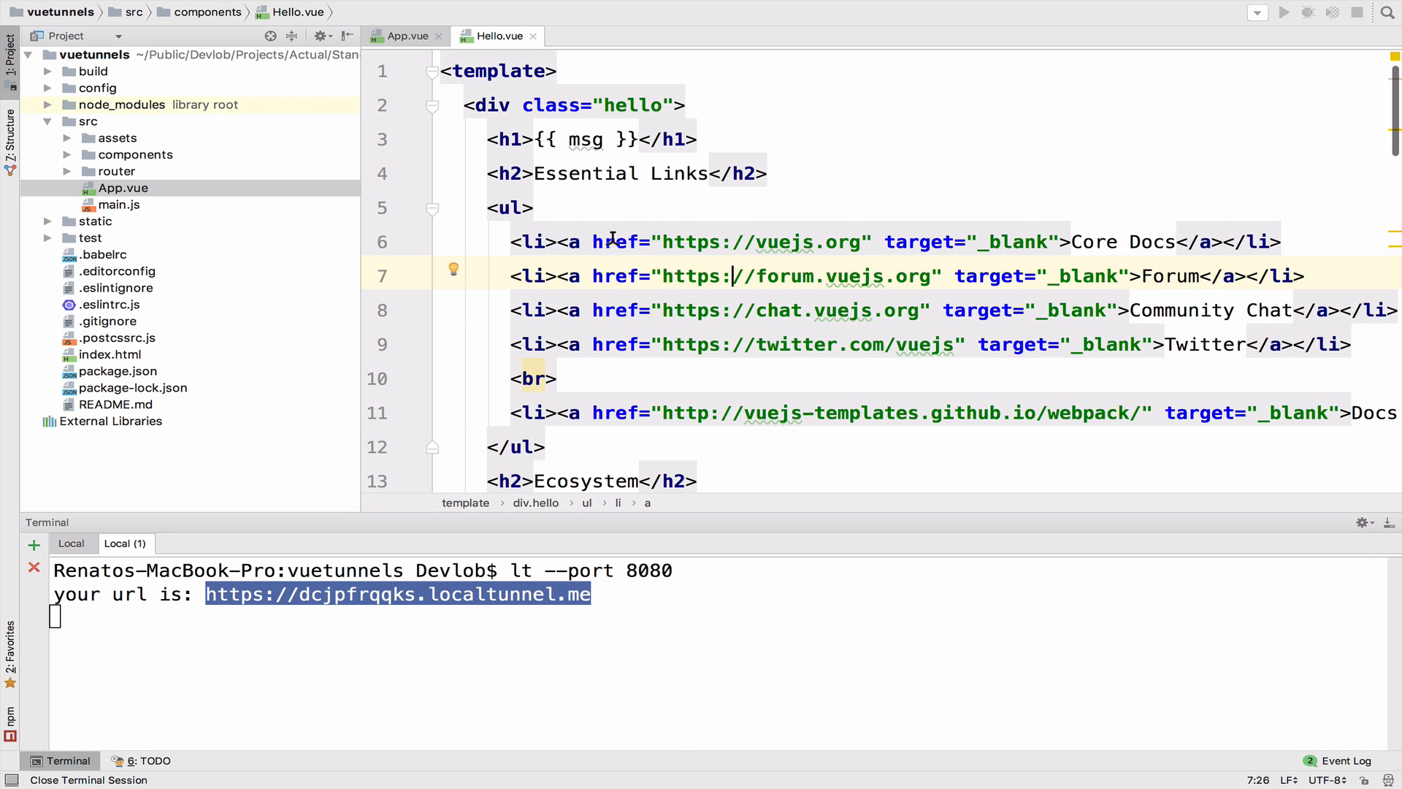
- Replace the msg string in Hello.vue's data() block with 'Hello'
scroll("down", 3)
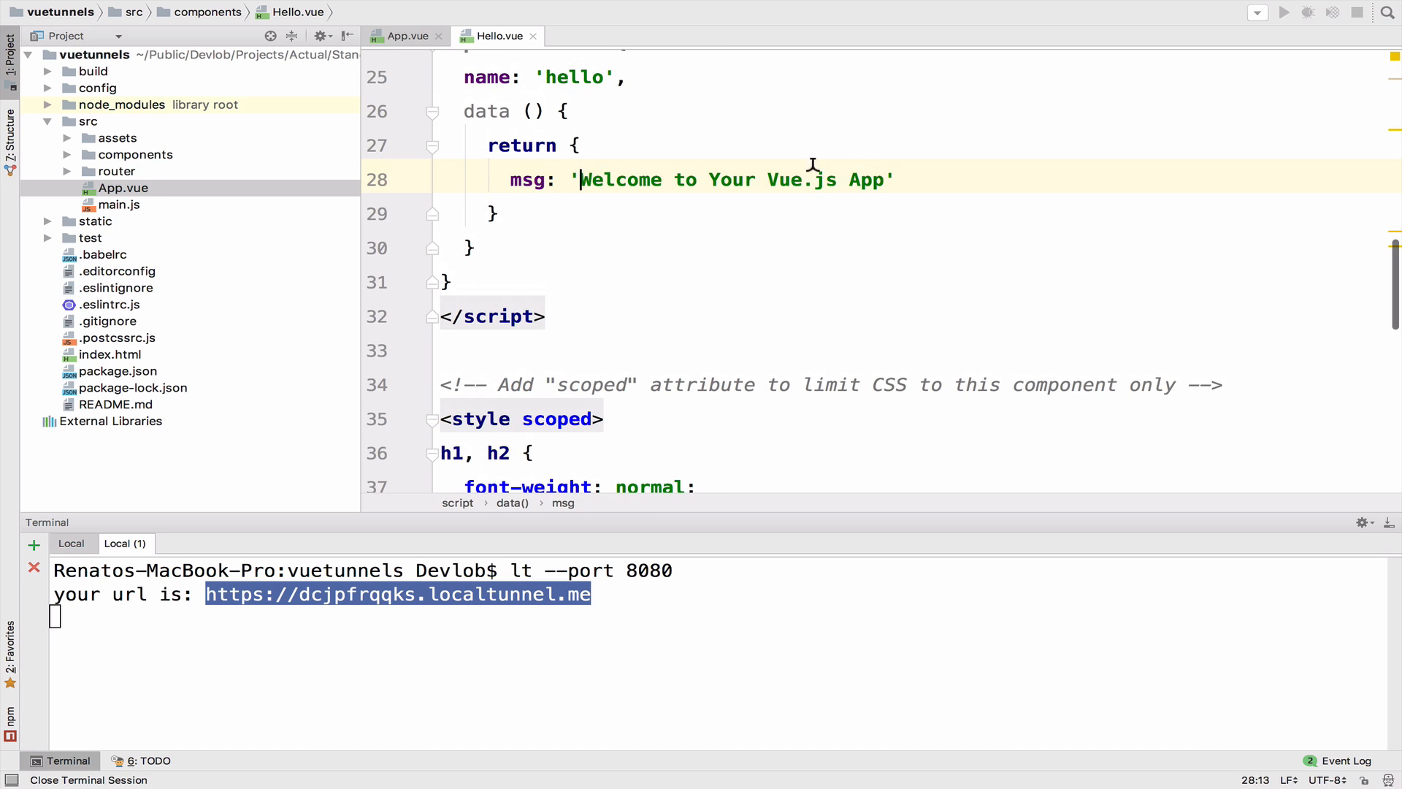
type("Hello")
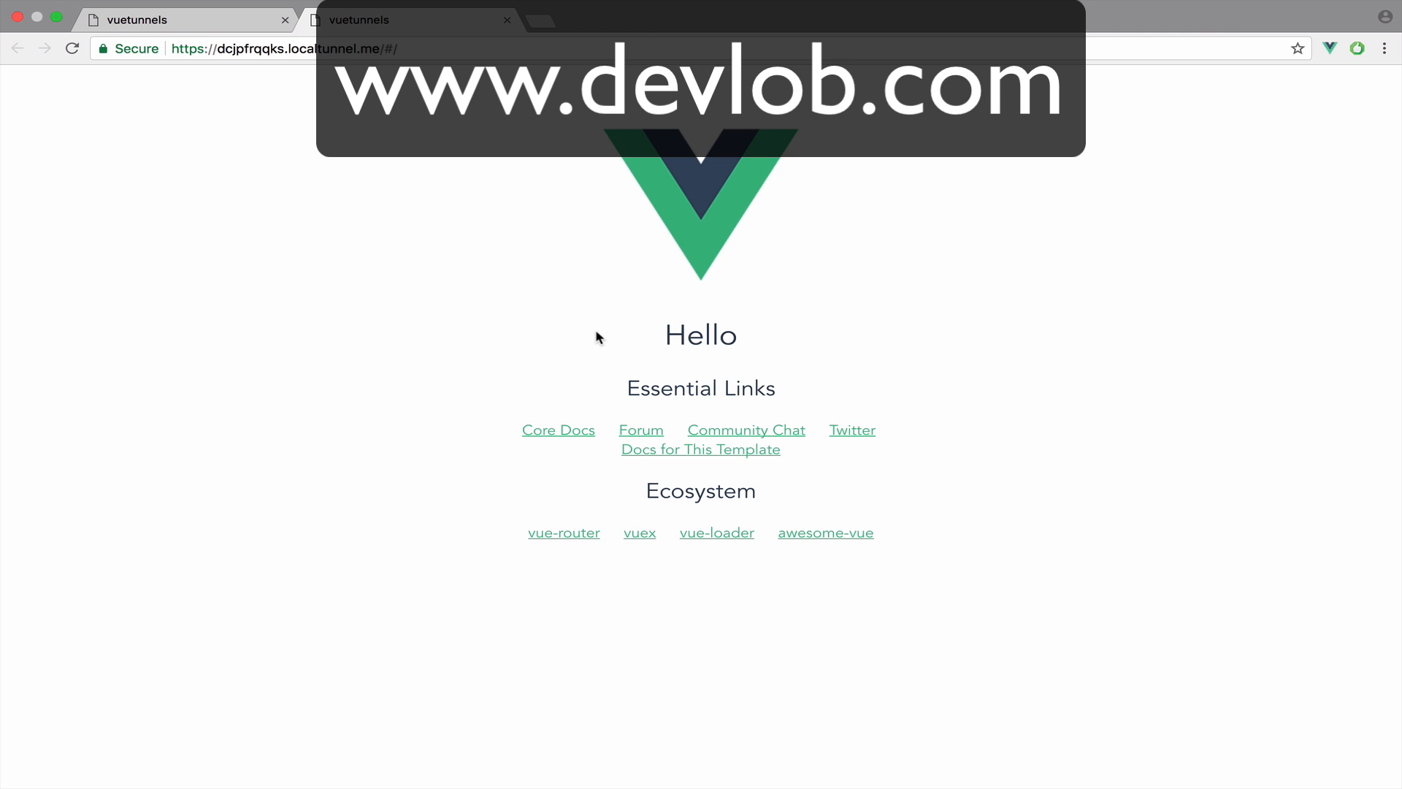
mouse_move(375, 399)
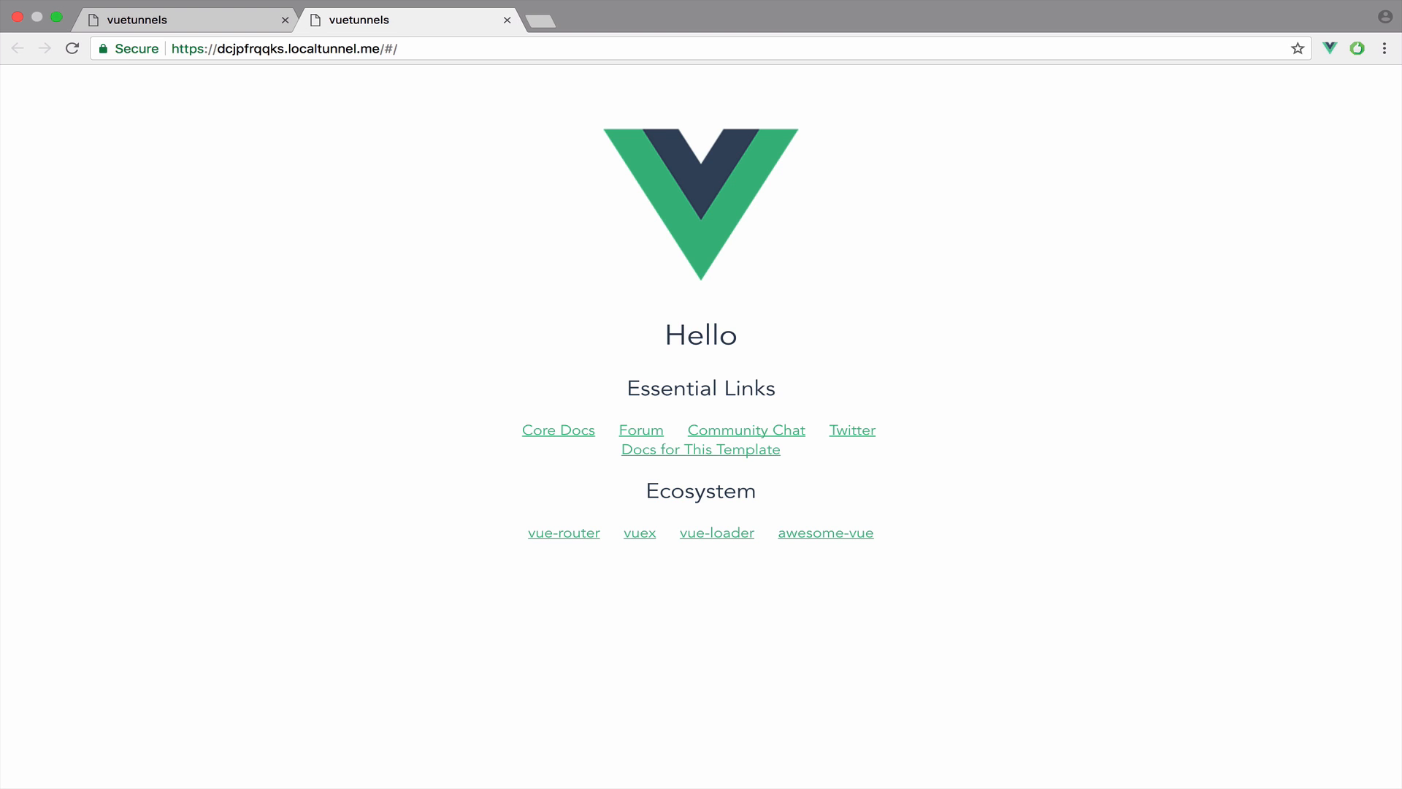
mouse_move(338, 447)
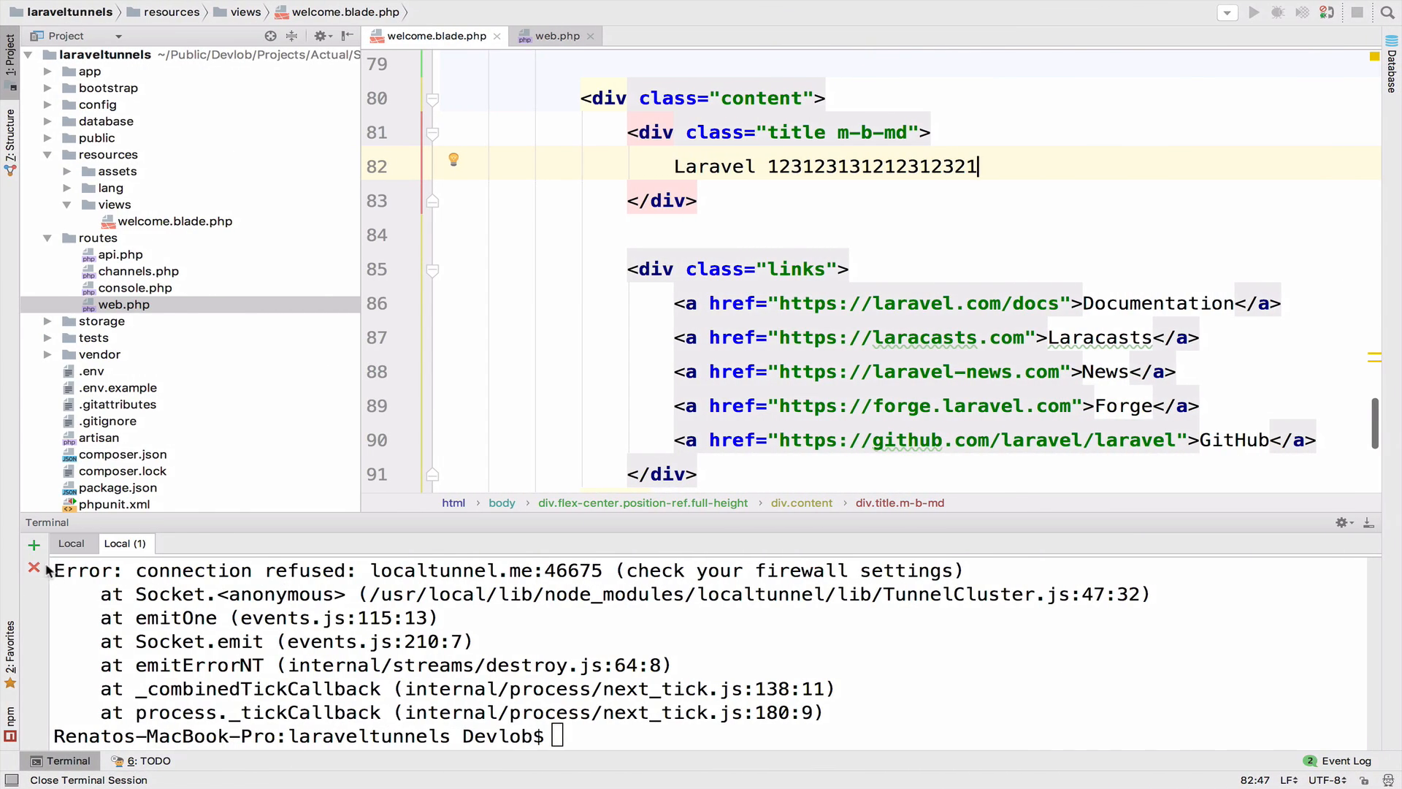
mouse_move(35, 568)
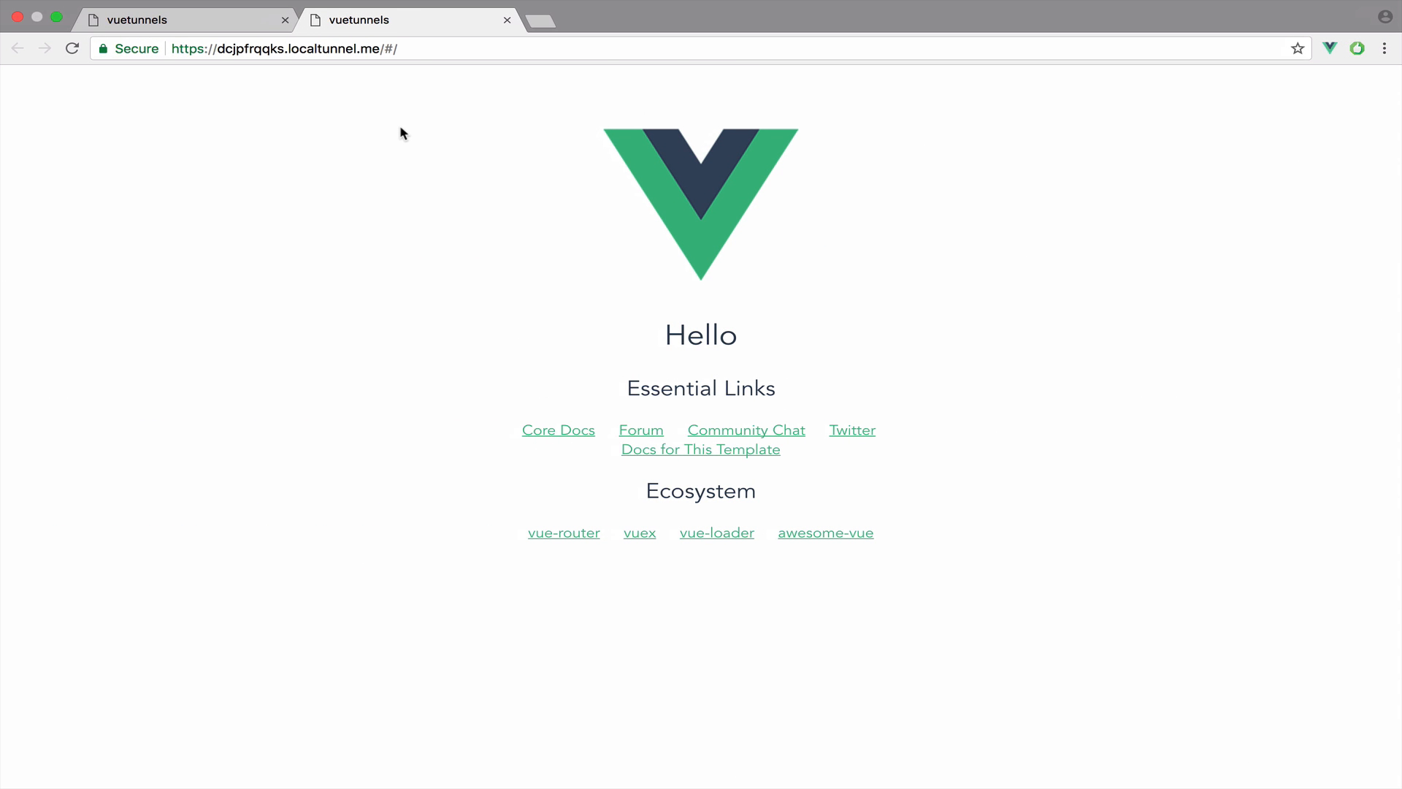
mouse_move(473, 238)
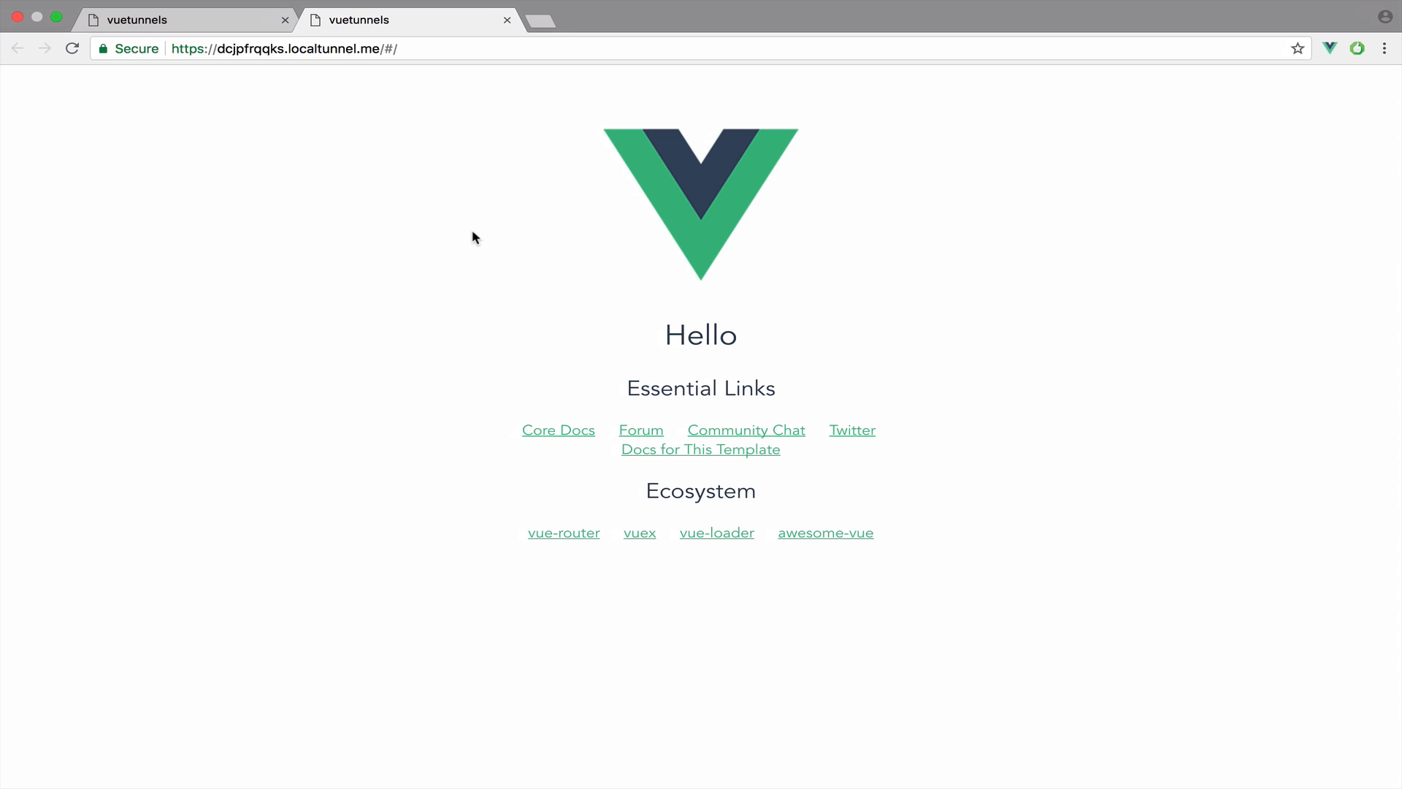